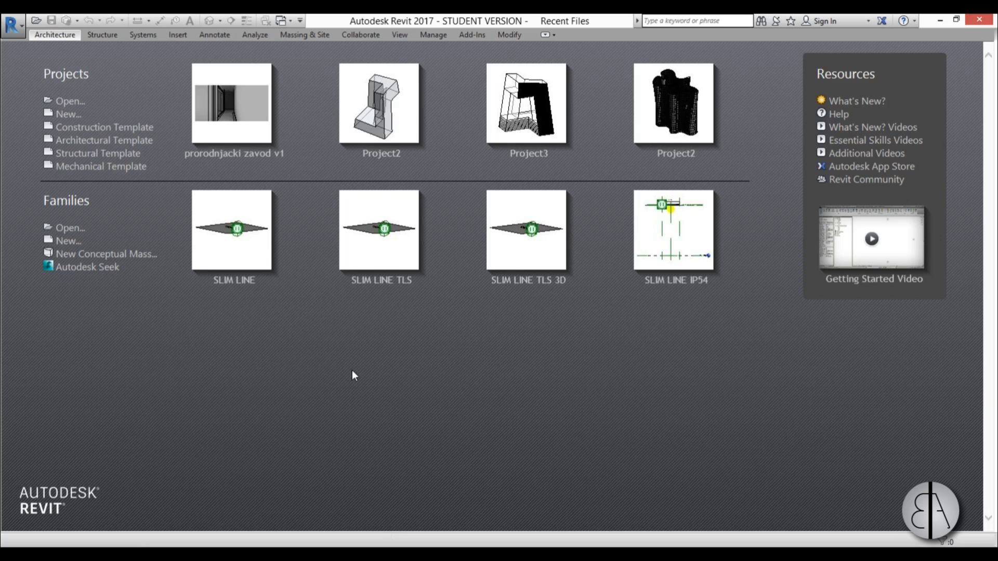
mouse_move(446, 365)
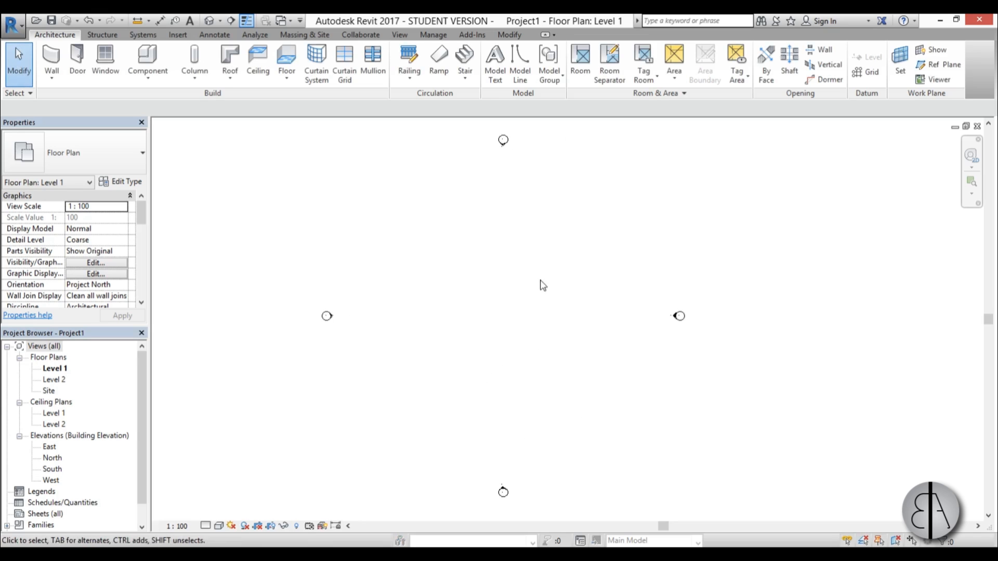
mouse_move(463, 268)
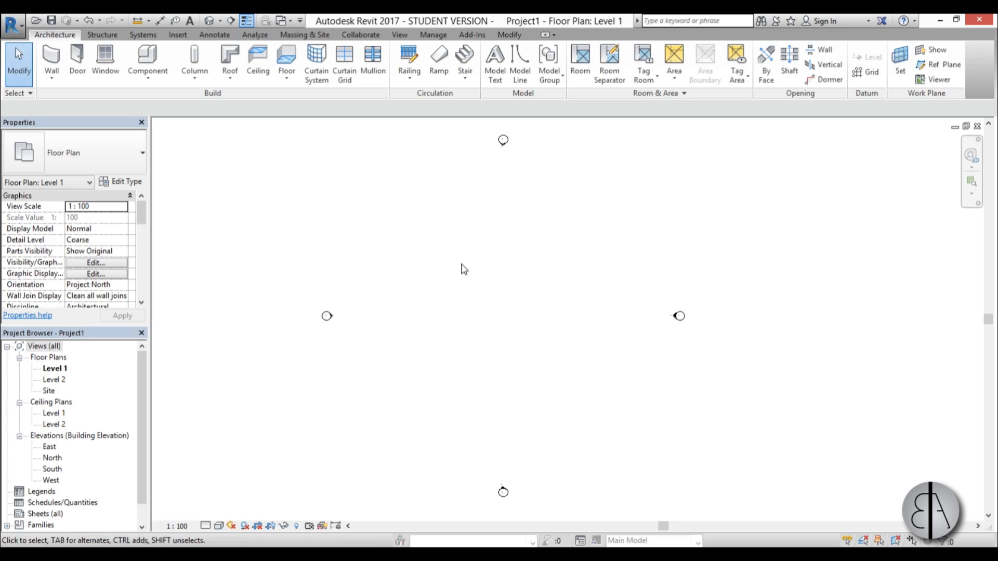
mouse_move(585, 303)
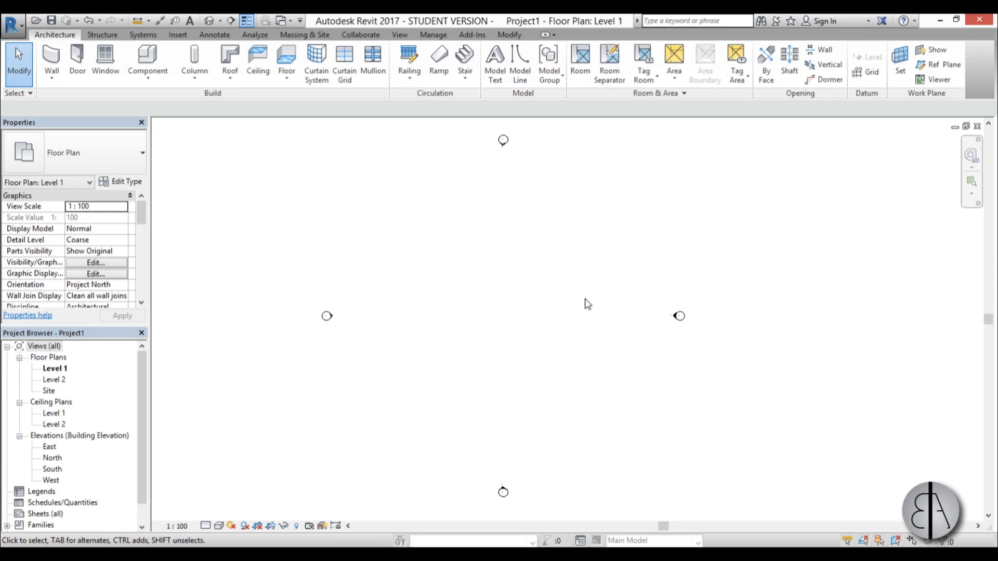
Step: Draw horizontal grid lines 1 and 2 with the Grid tool and switch to the Site floor plan
left_click(866, 72)
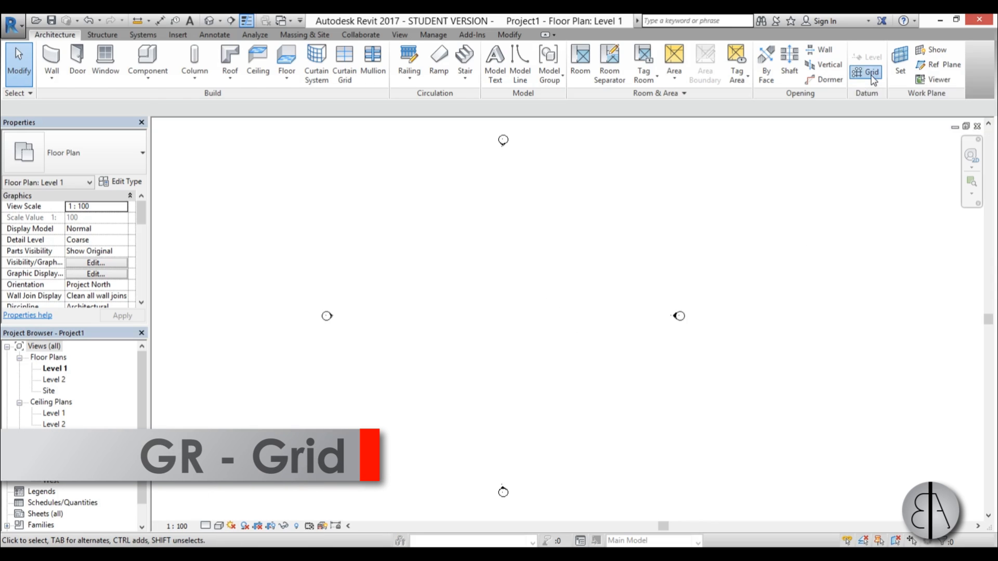
left_click(865, 63)
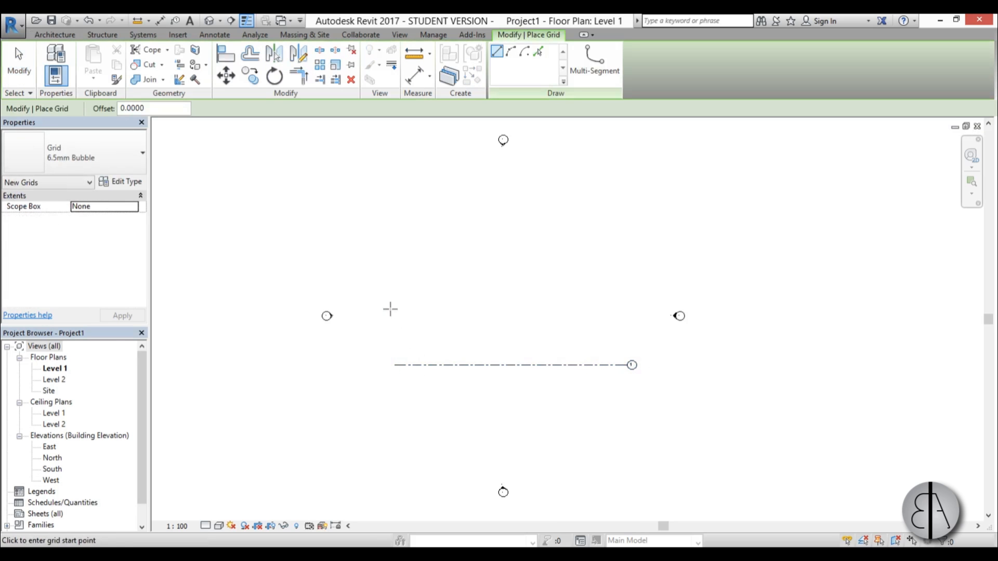
left_click(630, 309)
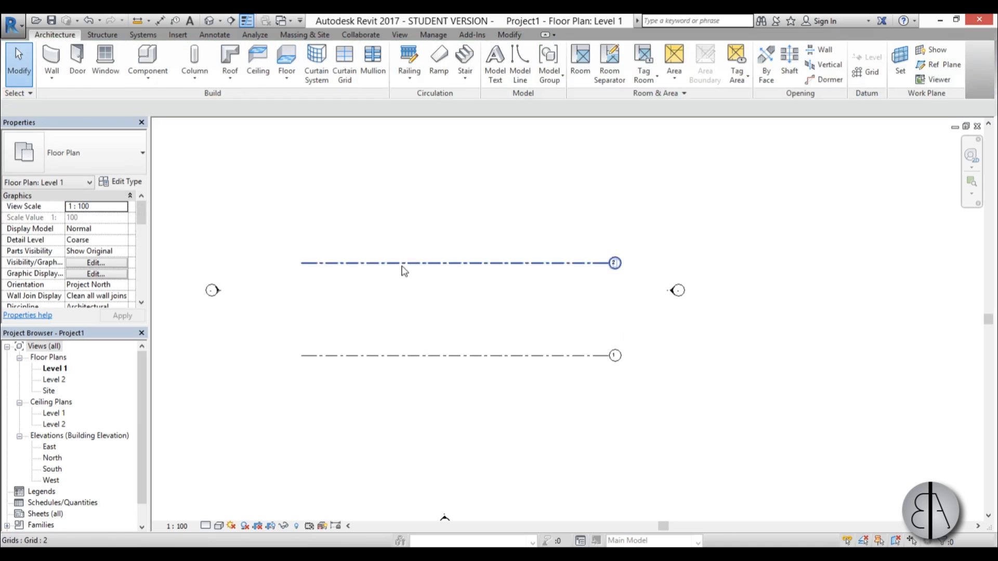
double_click(49, 390)
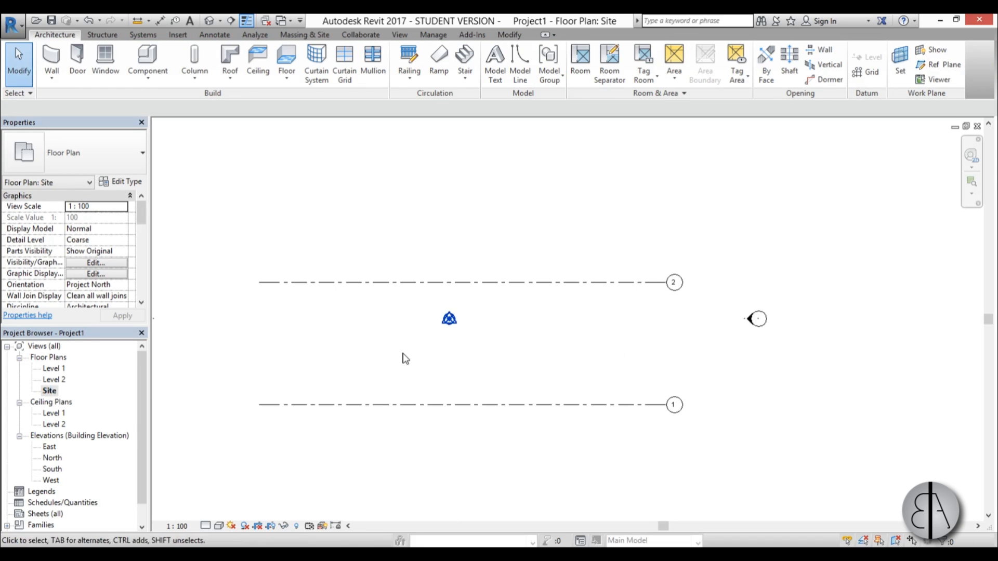
Step: Start a toposurface from Massing & Site and place boundary points along grid 1 at elevation 0
left_click(304, 34)
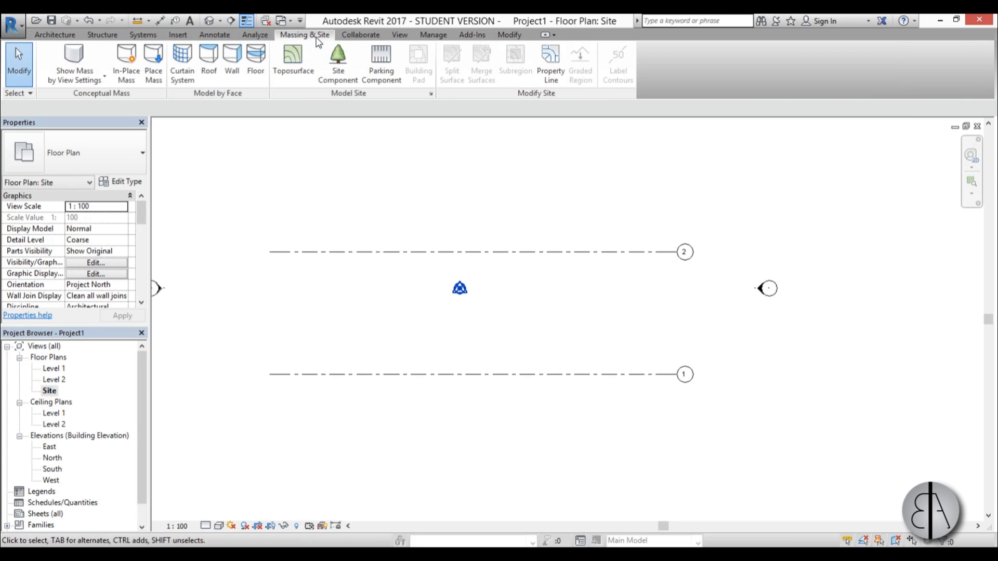
mouse_move(292, 61)
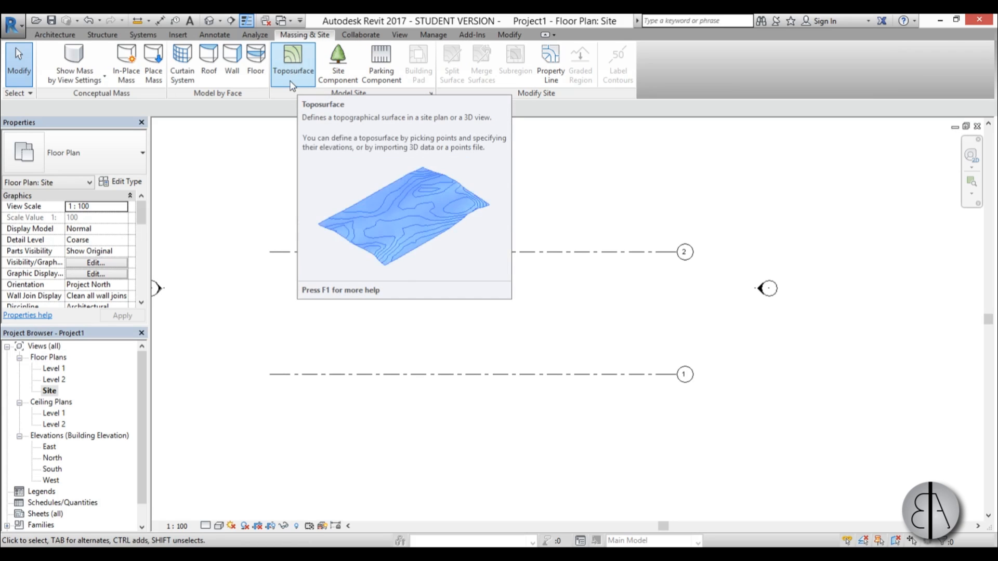
left_click(292, 63)
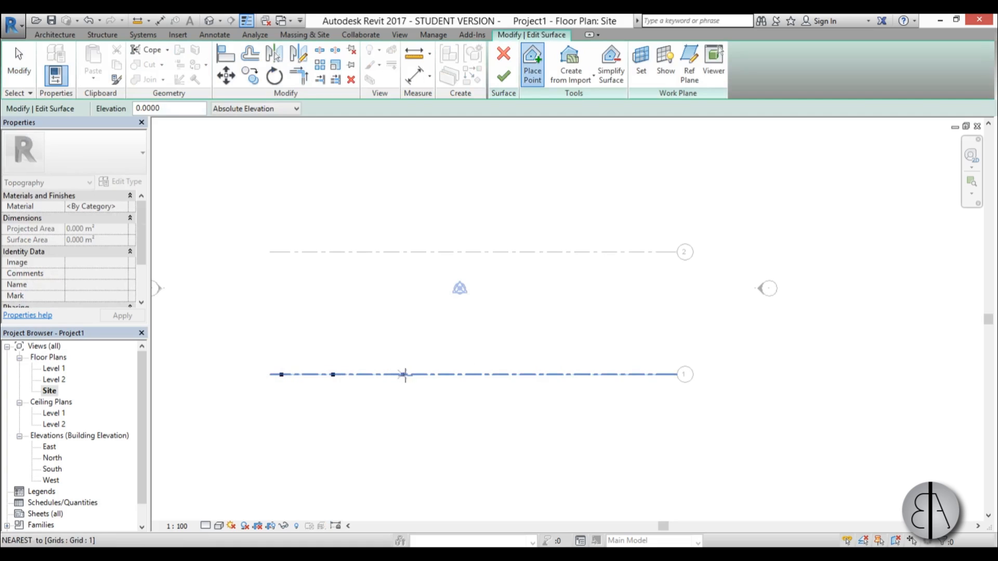
left_click(439, 378)
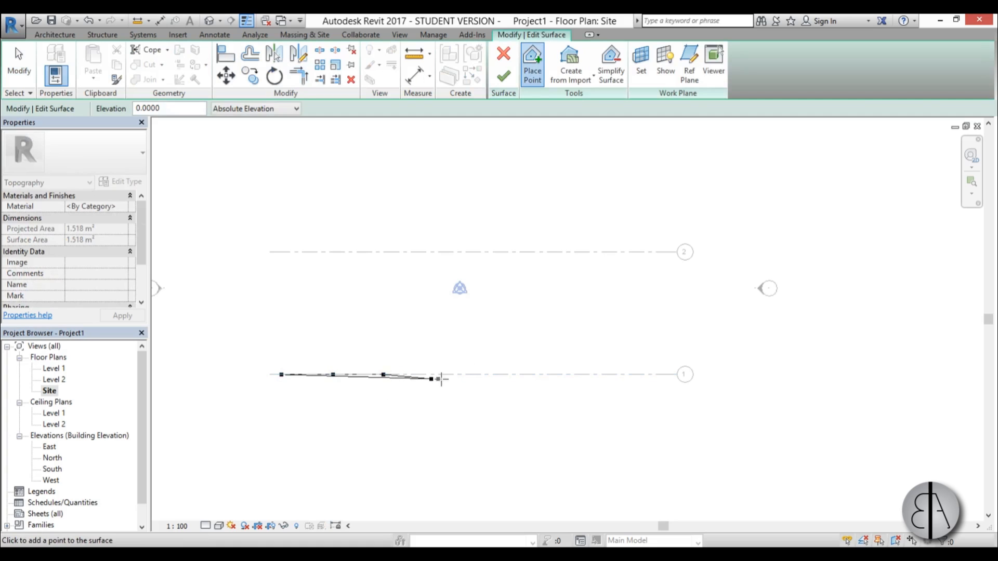
left_click(548, 374)
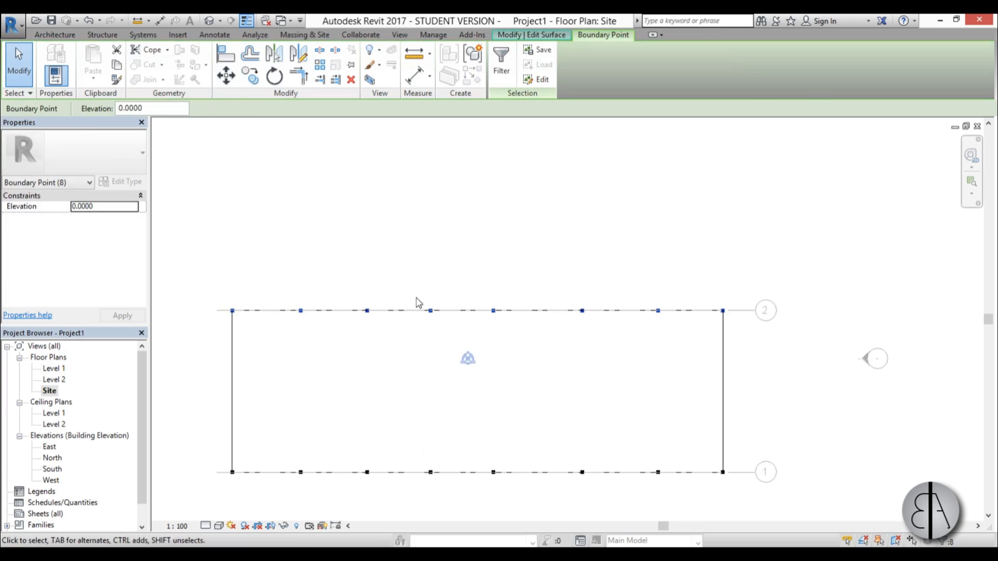
mouse_move(598, 340)
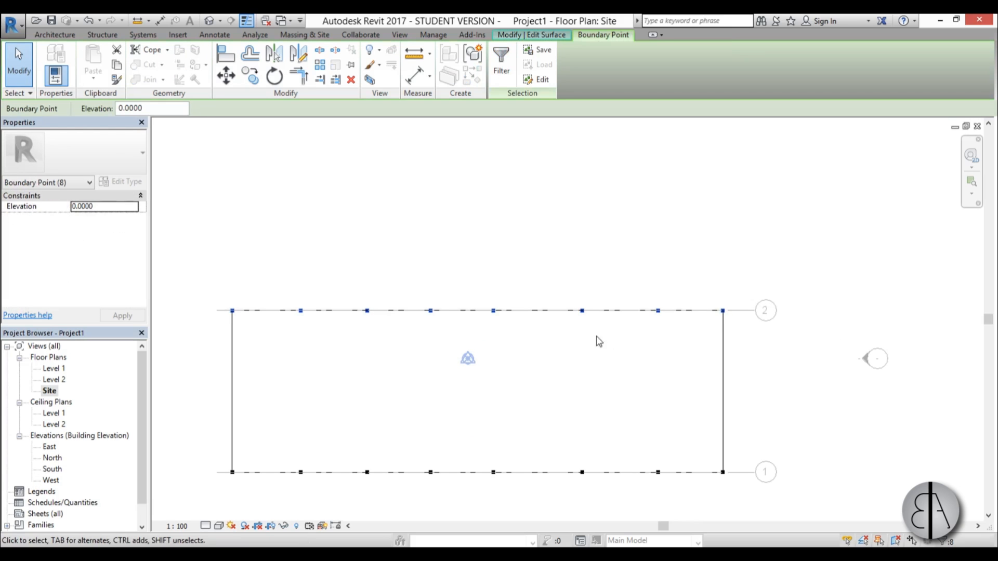
Step: Raise the grid 2 points and add point rows beyond the grids at elevations 13 and 3 to slope the surface
left_click(152, 107)
type("10.0000")
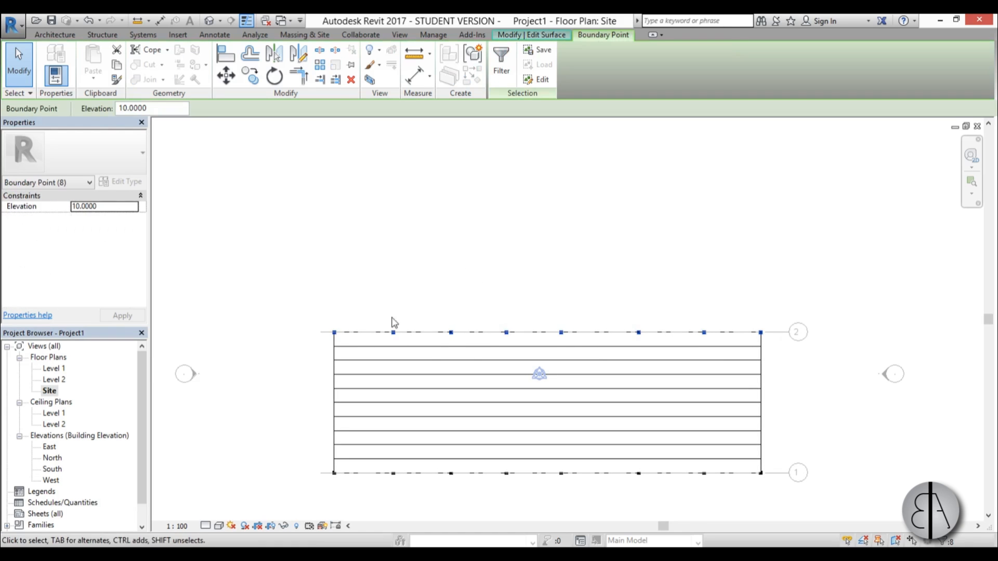
left_click(225, 75)
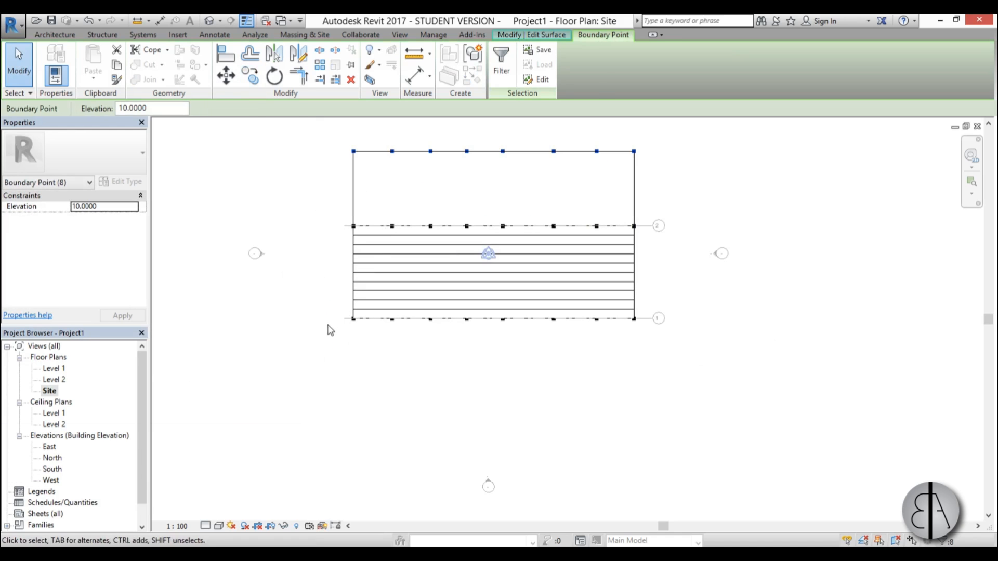
mouse_move(250, 76)
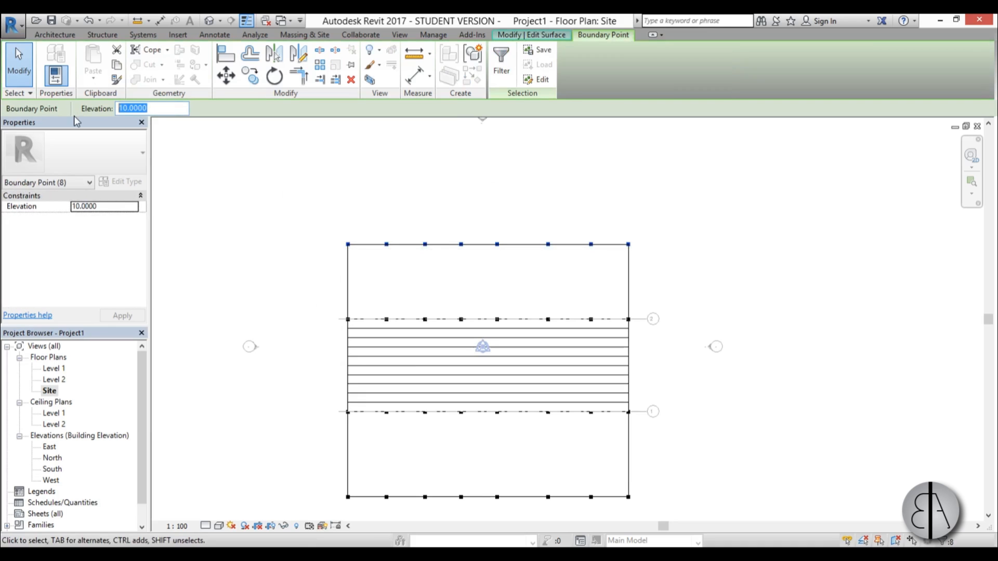
type("13")
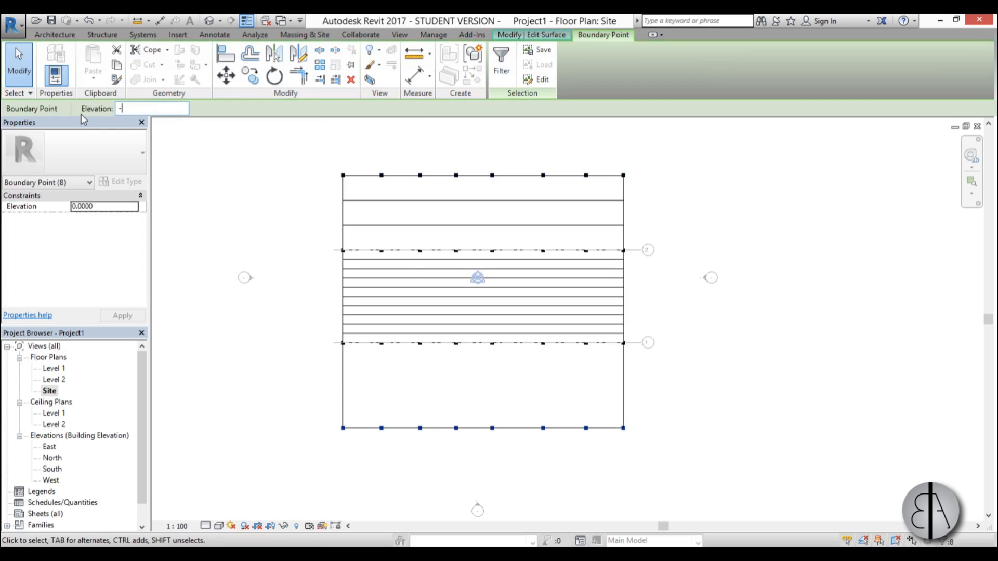
type("3")
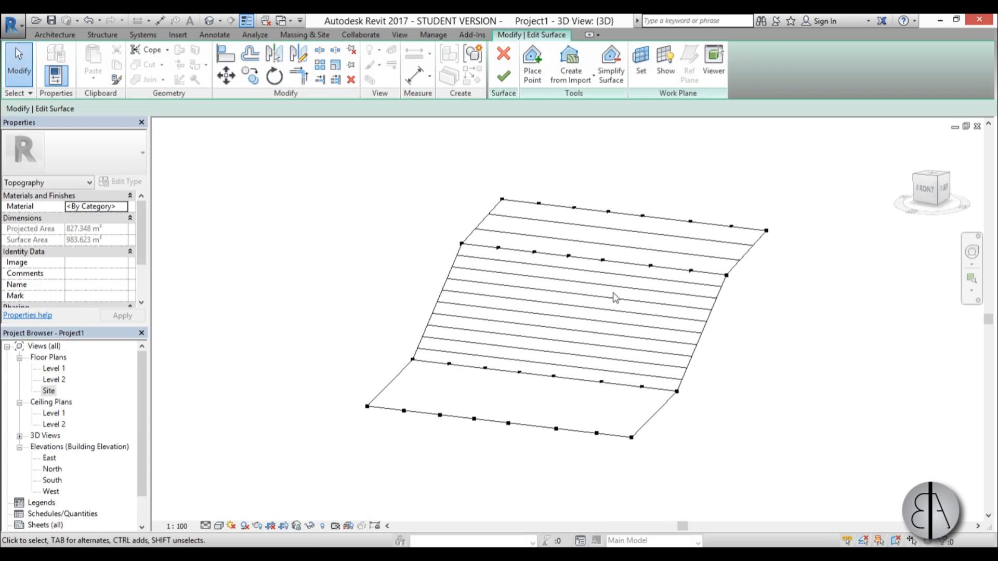
mouse_move(653, 282)
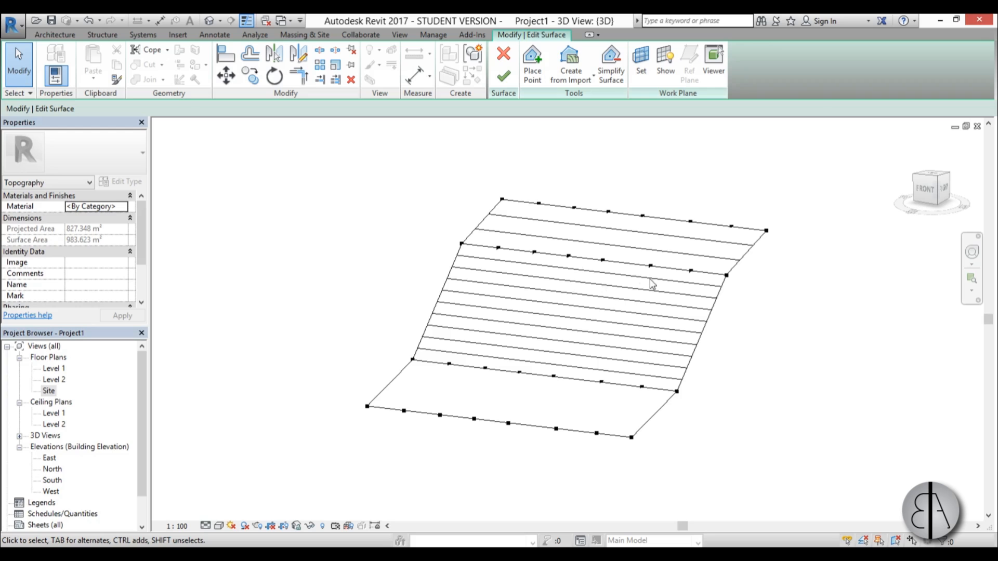
mouse_move(554, 254)
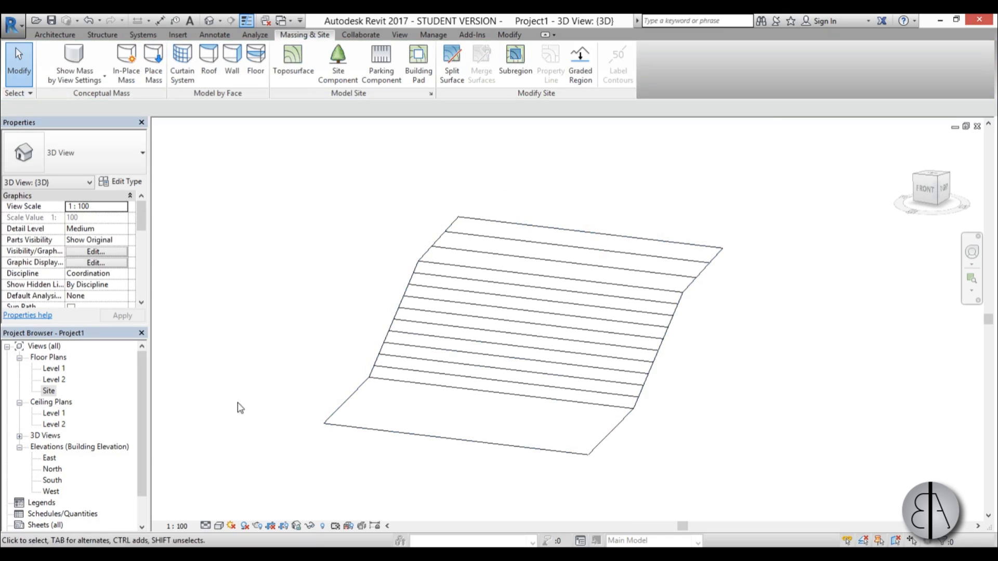
Step: On the Site plan, sketch a circular Building Pad boundary between grids 1 and 2
double_click(49, 390)
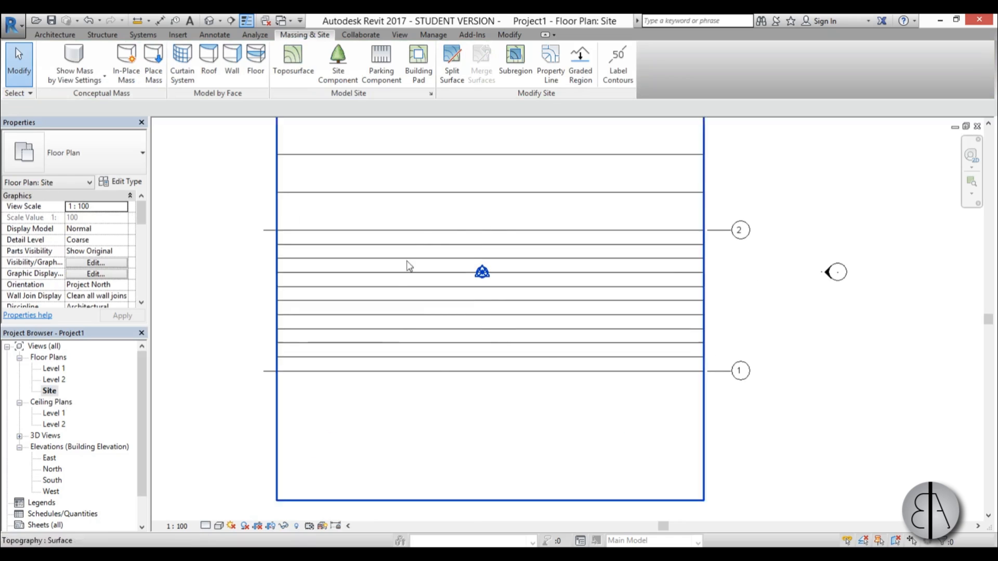
mouse_move(444, 237)
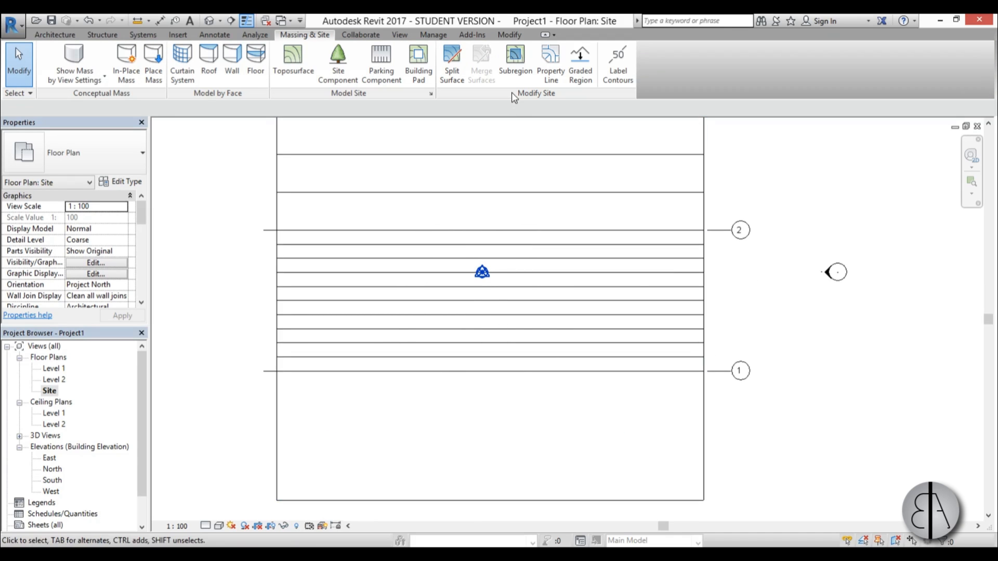
mouse_move(418, 60)
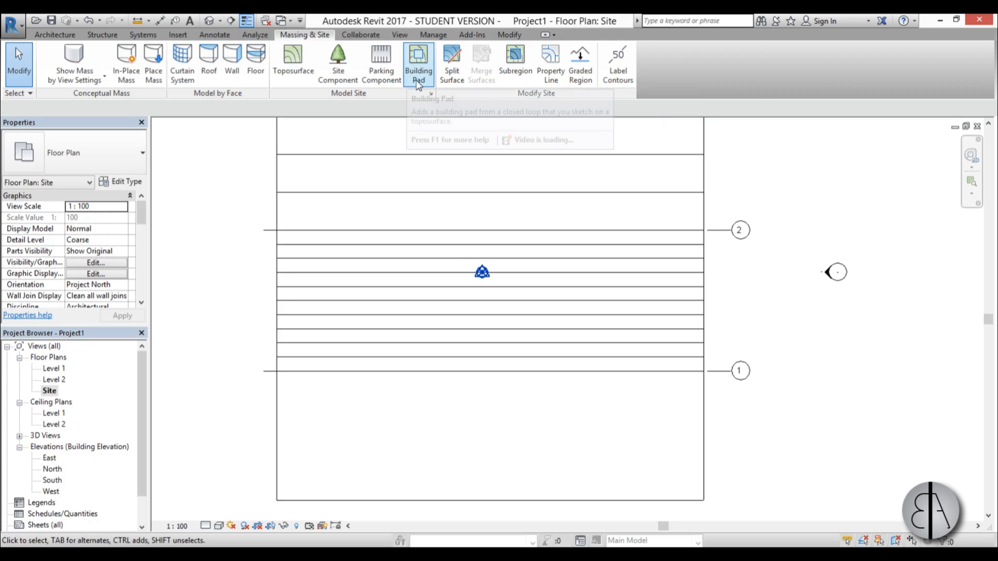
left_click(418, 63)
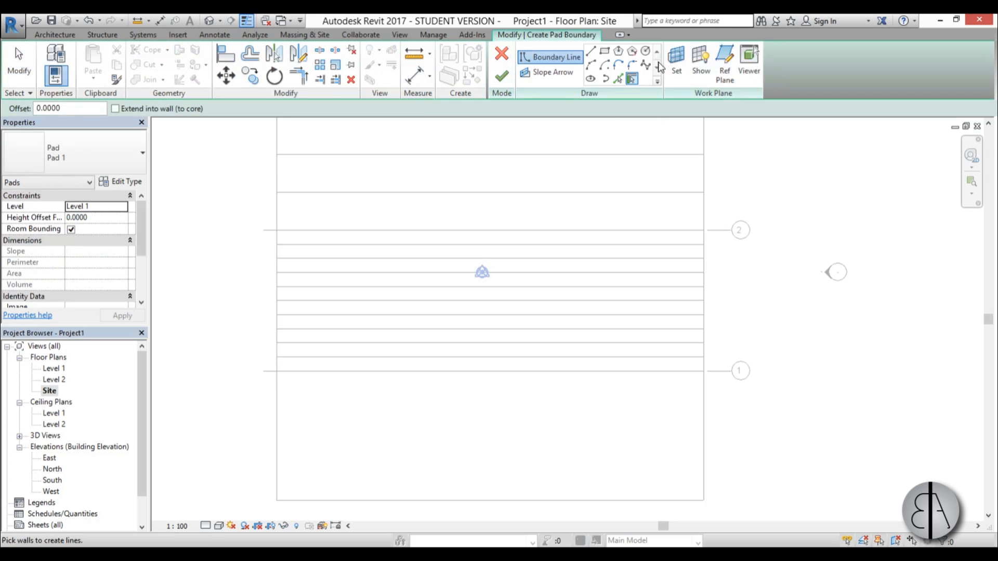
left_click(590, 51)
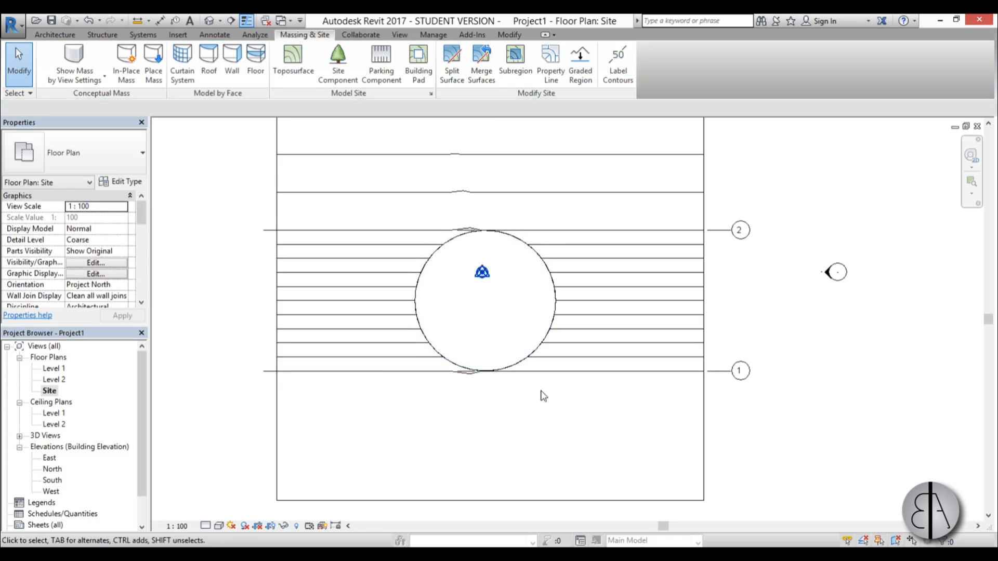
mouse_move(60, 437)
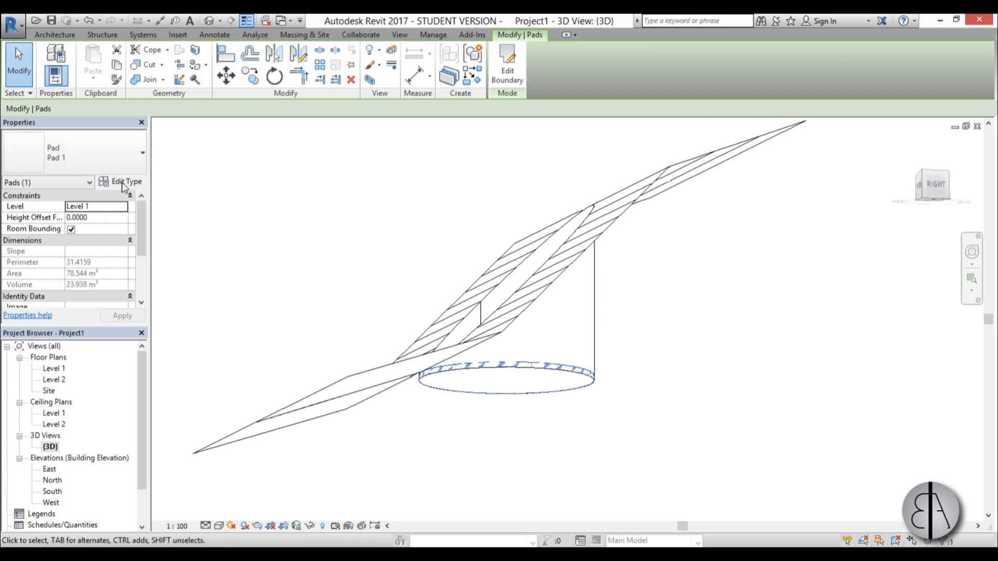
Step: Assign a material to the pad type's structure layer via Edit Type and confirm
left_click(126, 181)
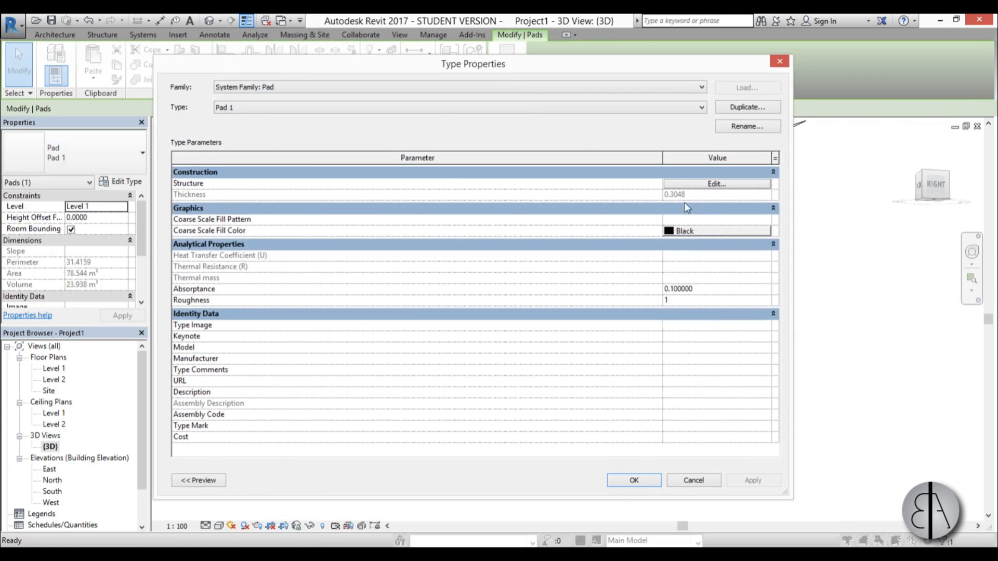
left_click(716, 184)
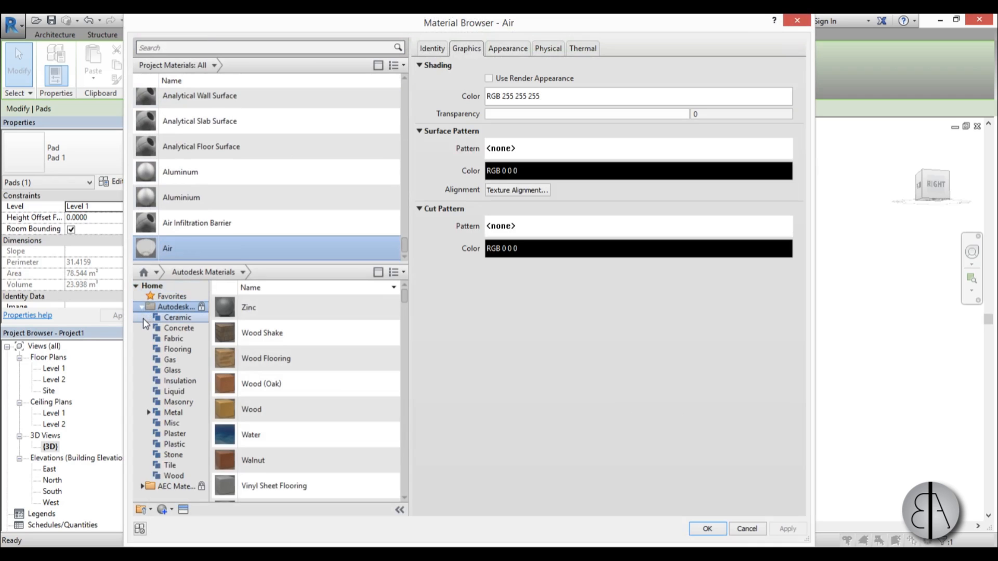
left_click(179, 327)
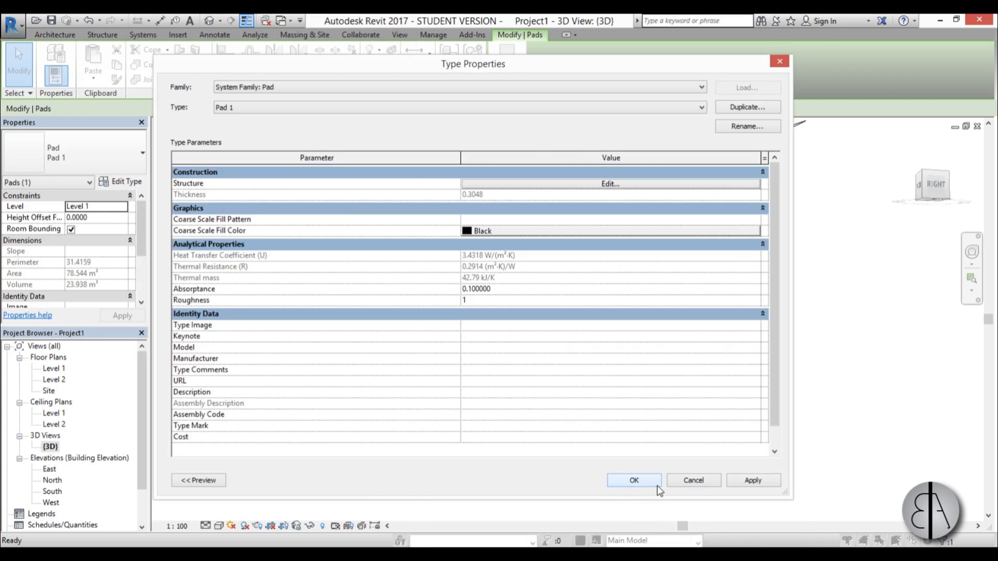
left_click(633, 481)
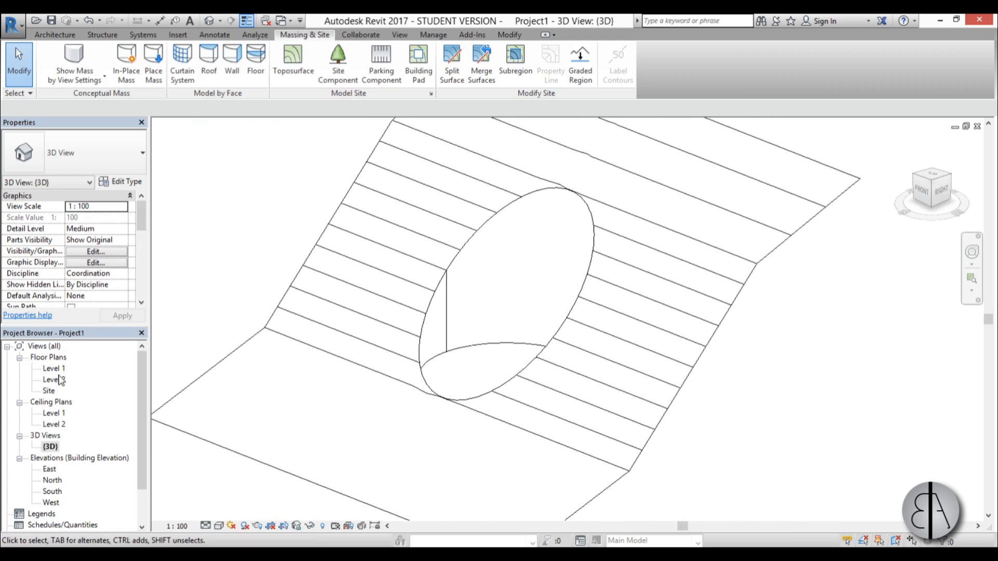
Step: Set the pad's Height Offset From Level to -1 and check the lowered pit in 3D
double_click(49, 389)
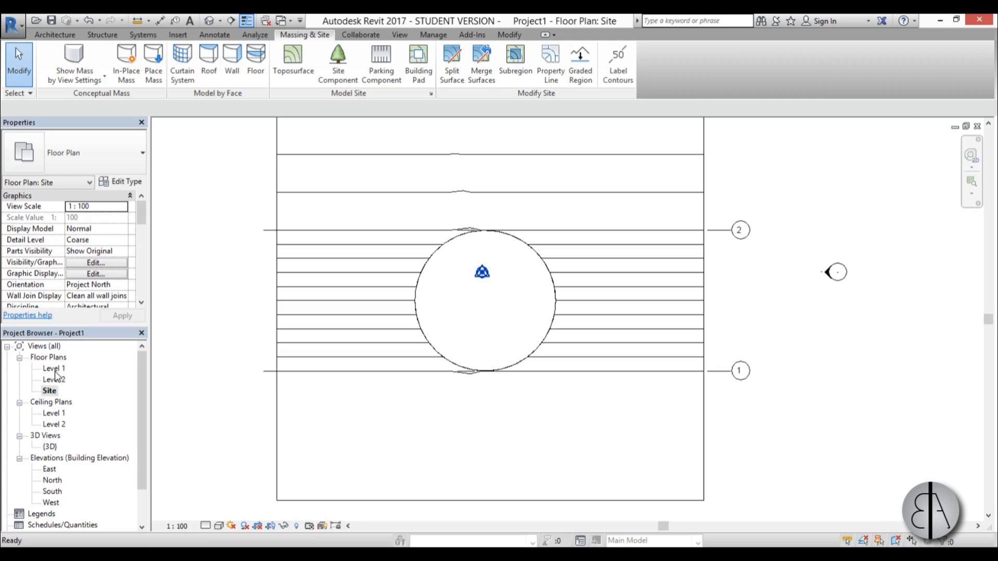
double_click(50, 446)
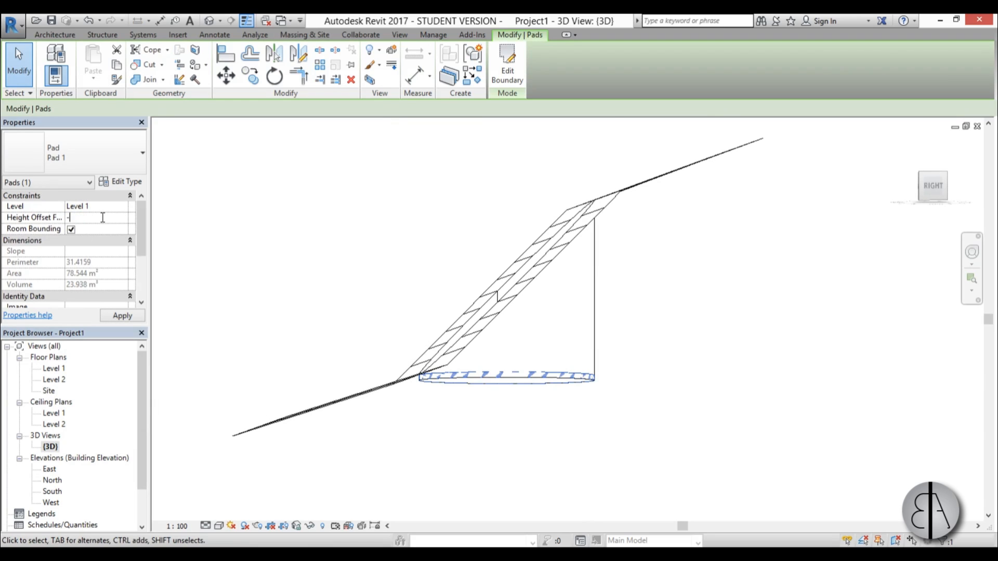
type("-1.0000")
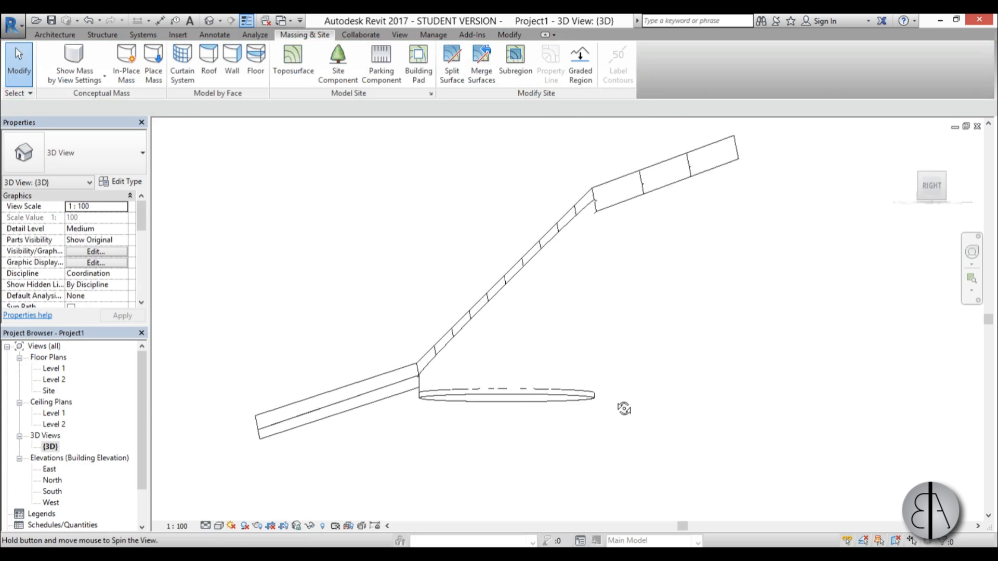
left_click_drag(623, 408, 478, 413)
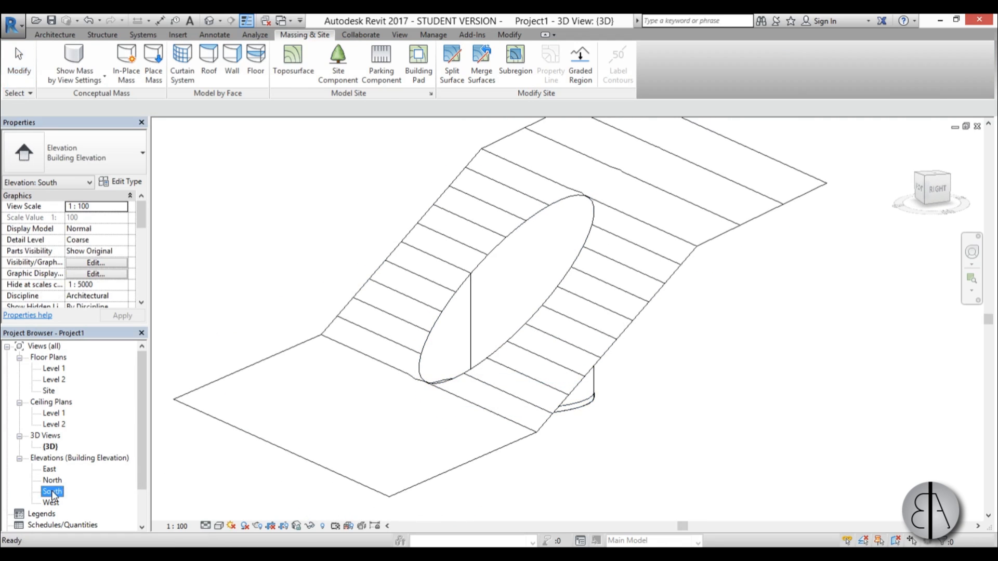
Step: Review the sloped toposurface in the East elevation, then return to the Site floor plan
double_click(49, 469)
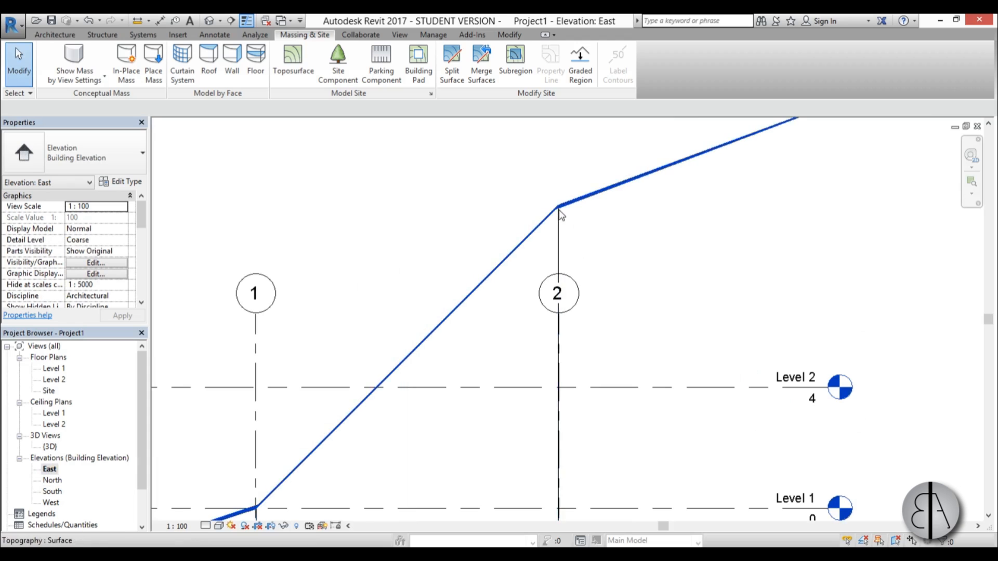
left_click(795, 376)
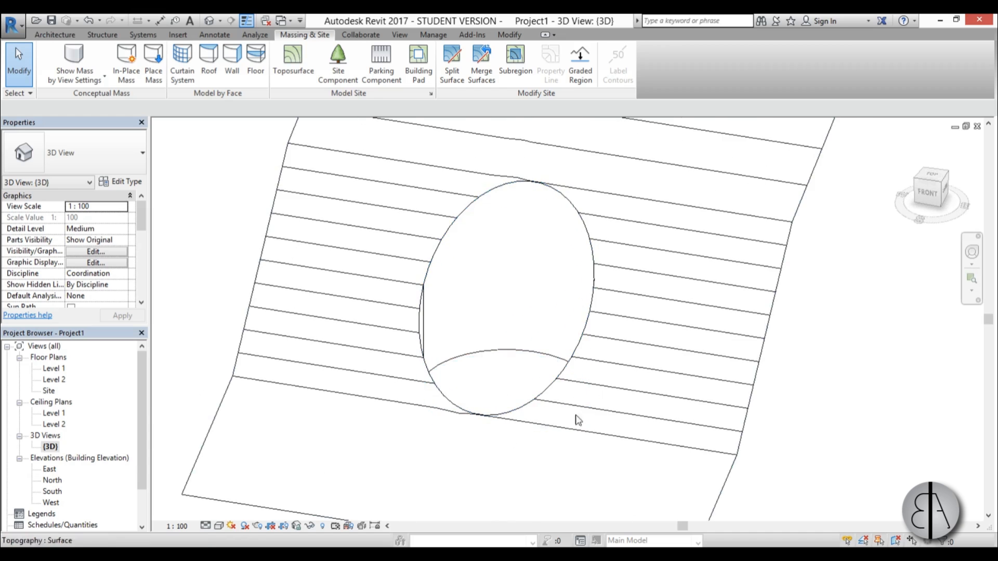
double_click(49, 390)
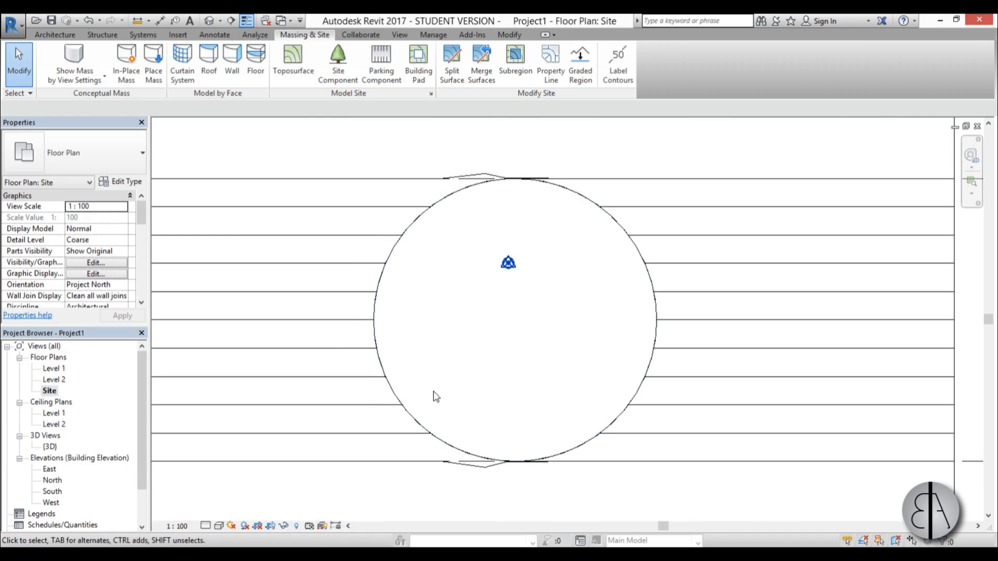
Step: Start the Wall tool on the Site plan and mark a line through the pad's centre
double_click(54, 368)
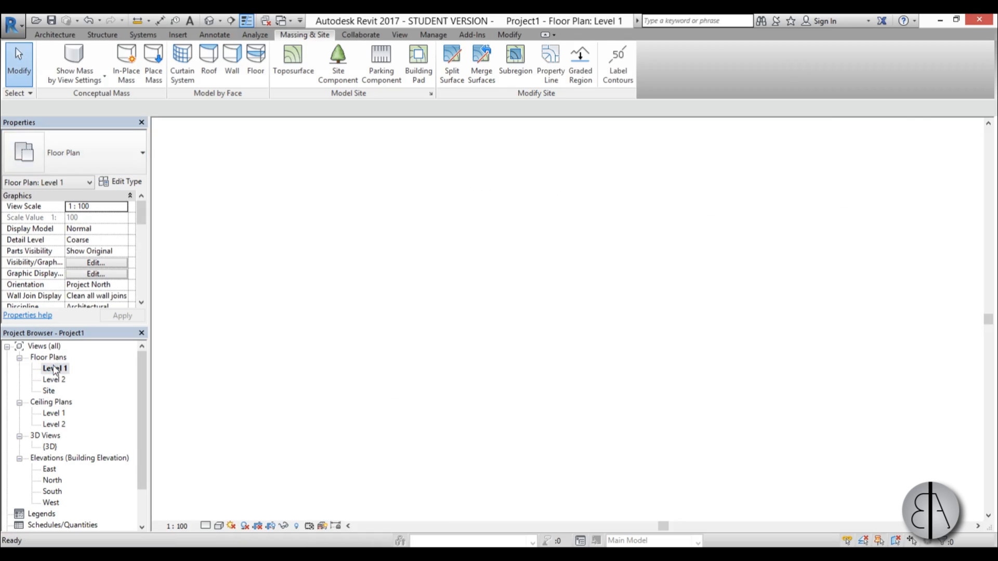
double_click(49, 389)
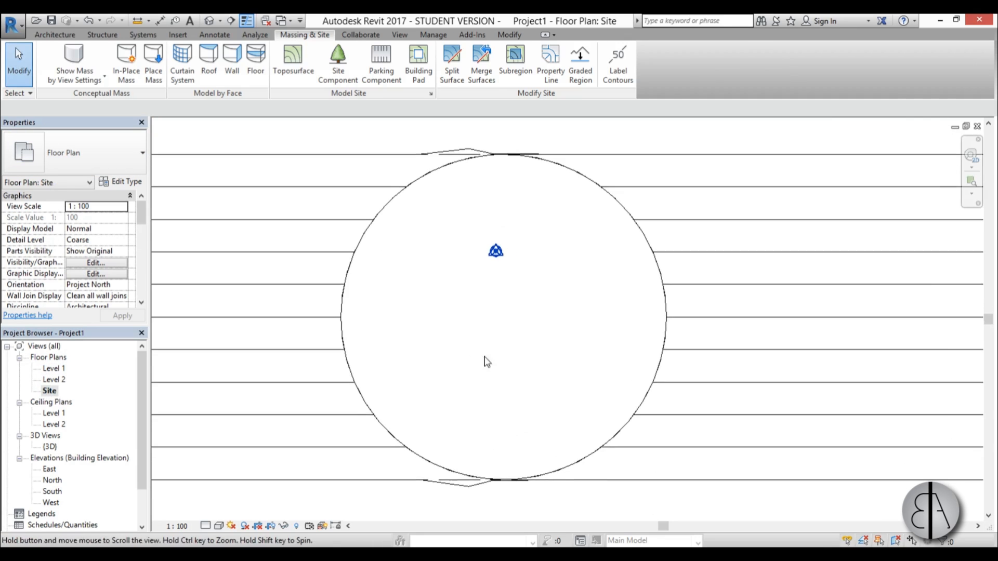
left_click(54, 34)
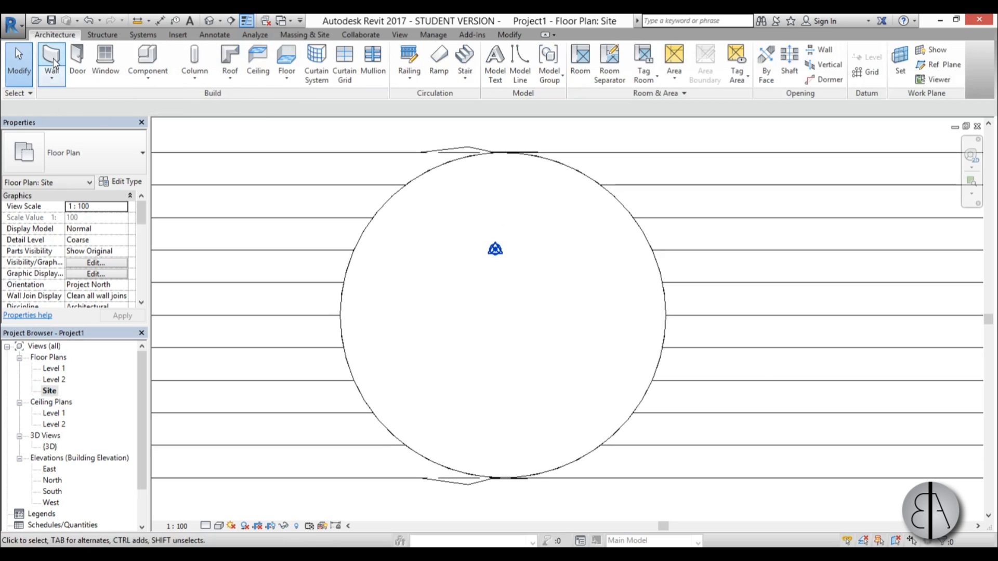
left_click(51, 60)
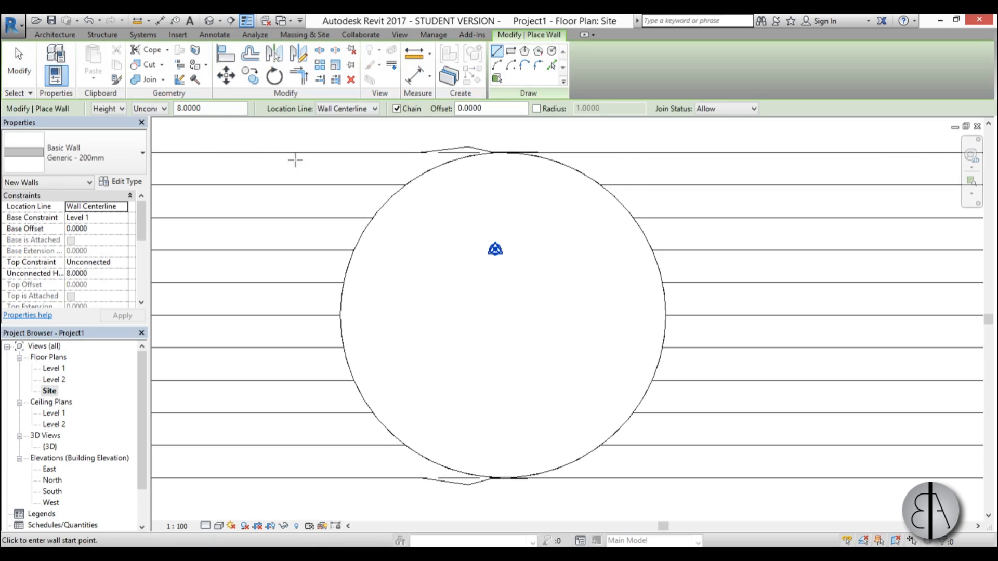
mouse_move(474, 298)
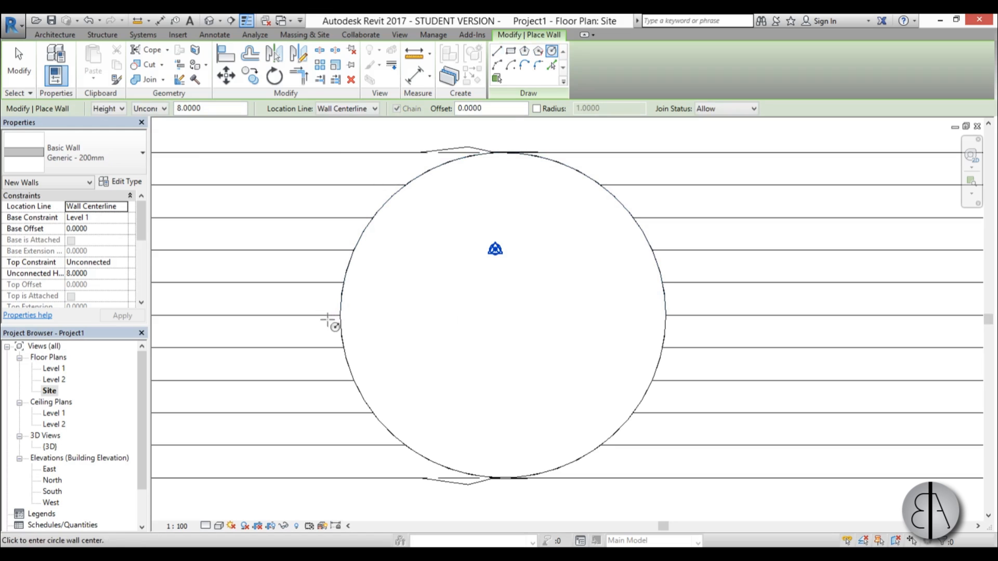
mouse_move(452, 60)
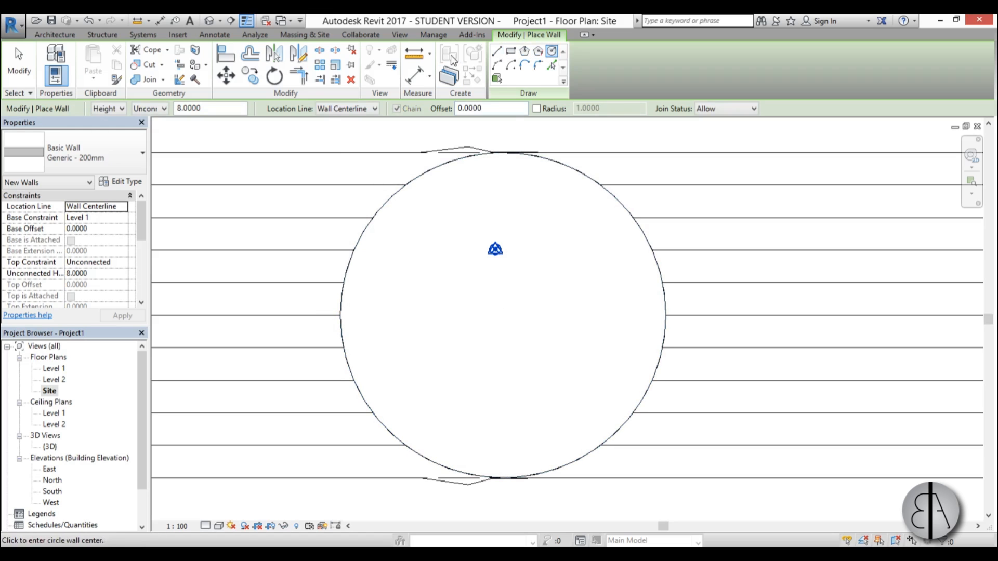
left_click(214, 34)
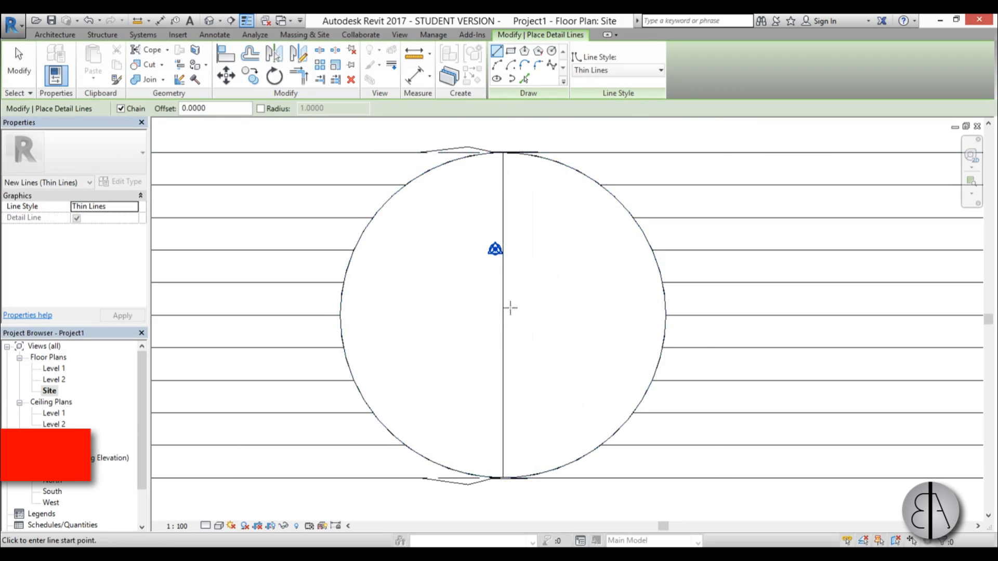
left_click(506, 314)
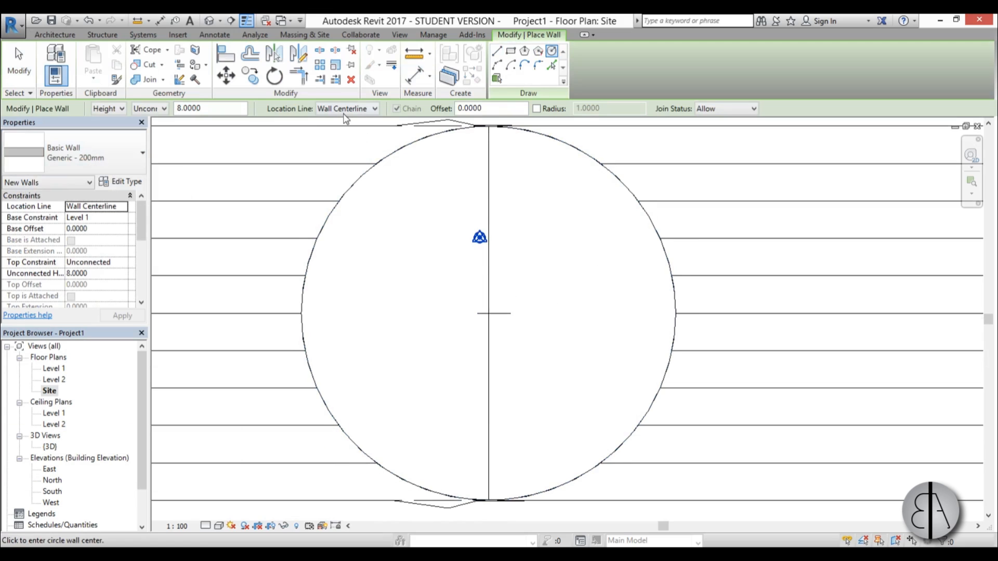
Step: Set Location Line to Finish Face: Interior and draw the circular wall around the pad's edge
left_click(374, 108)
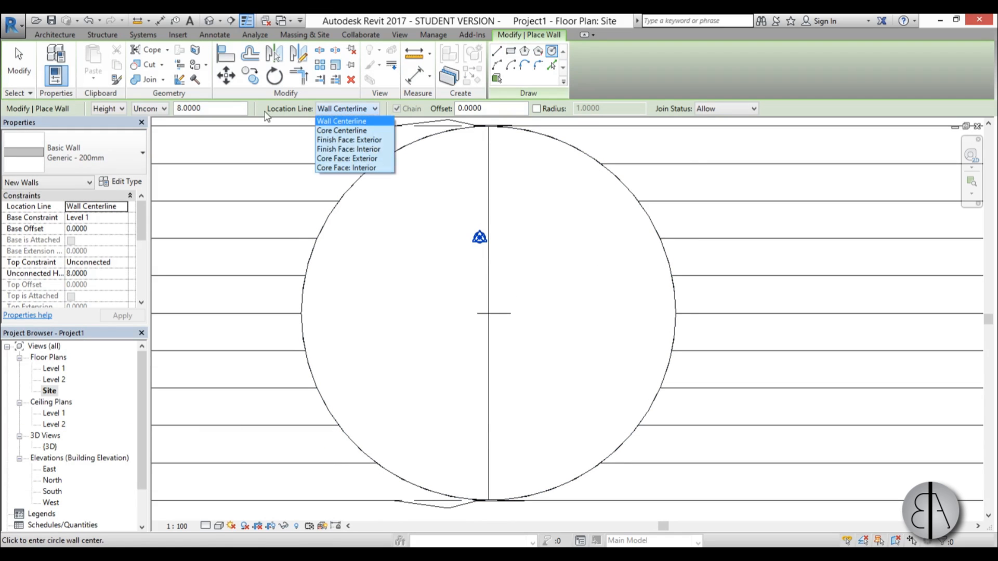
mouse_move(318, 127)
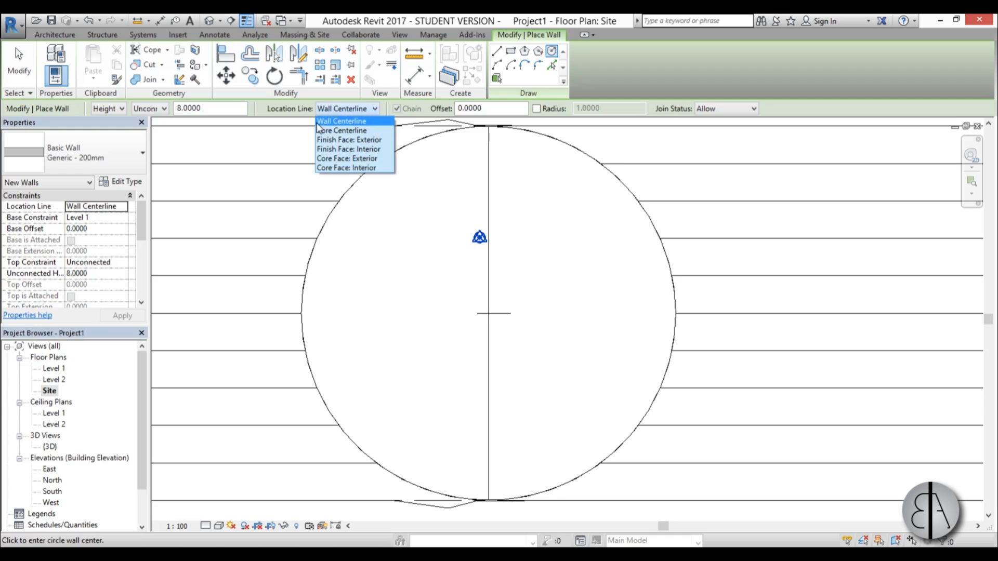
mouse_move(345, 148)
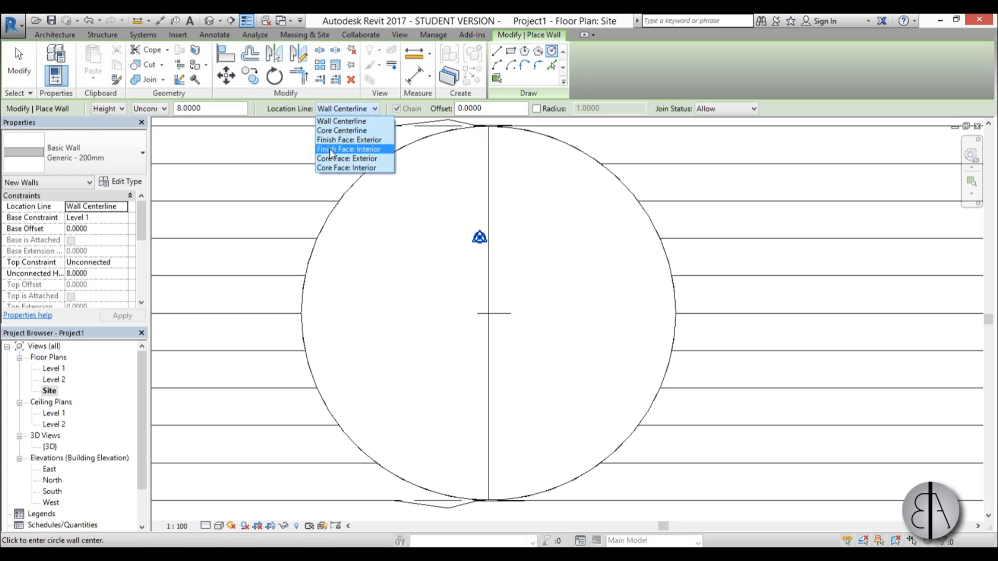
left_click(348, 149)
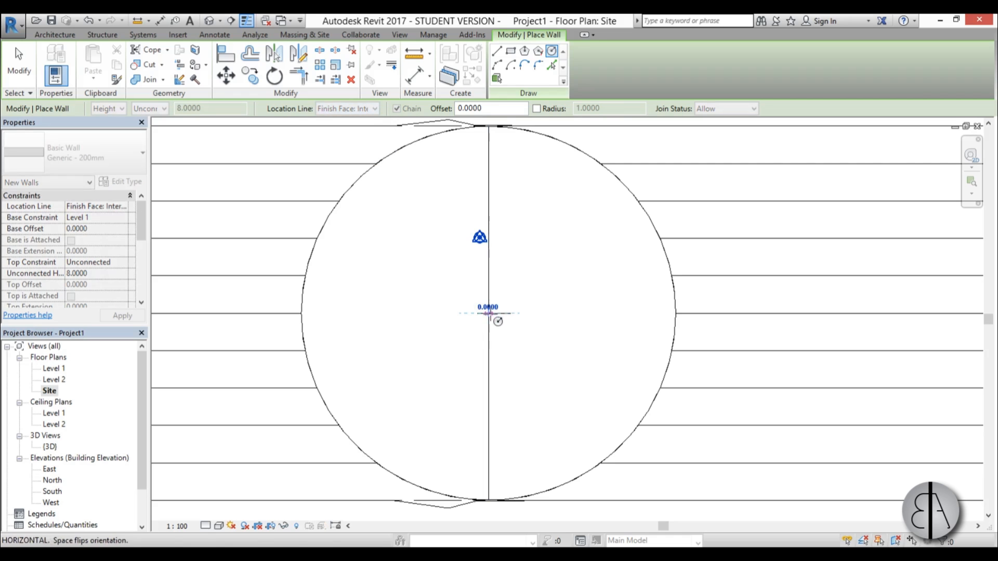
left_click_drag(488, 313, 680, 273)
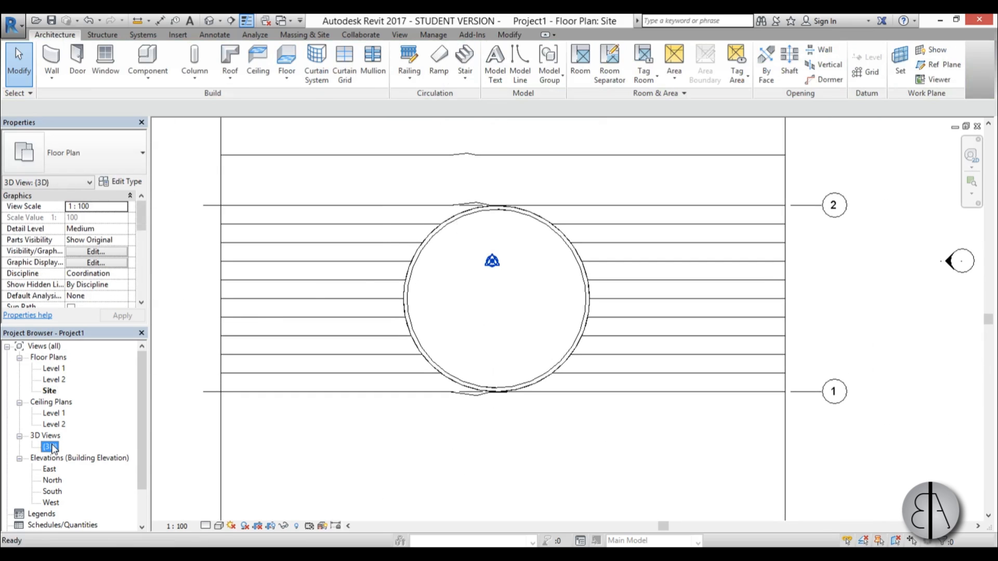
Step: In the 3D view, select the circular wall and check its Unconnected Height in Properties
double_click(52, 446)
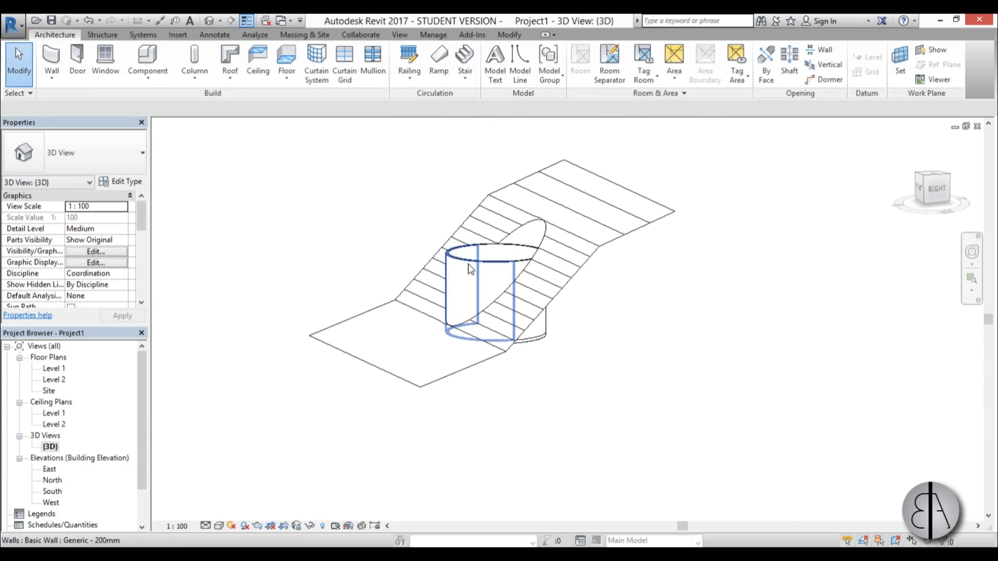
left_click(468, 267)
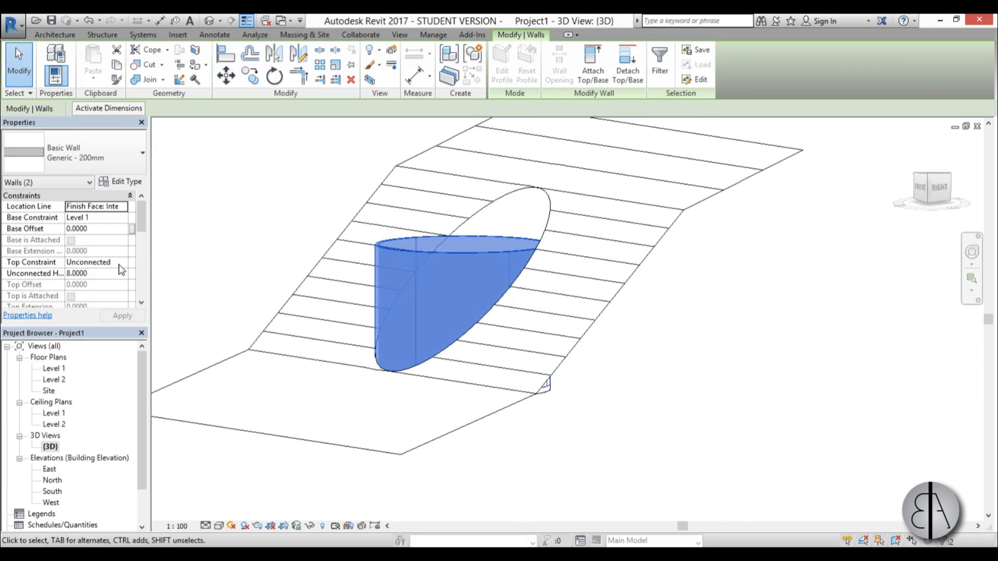
left_click(99, 273)
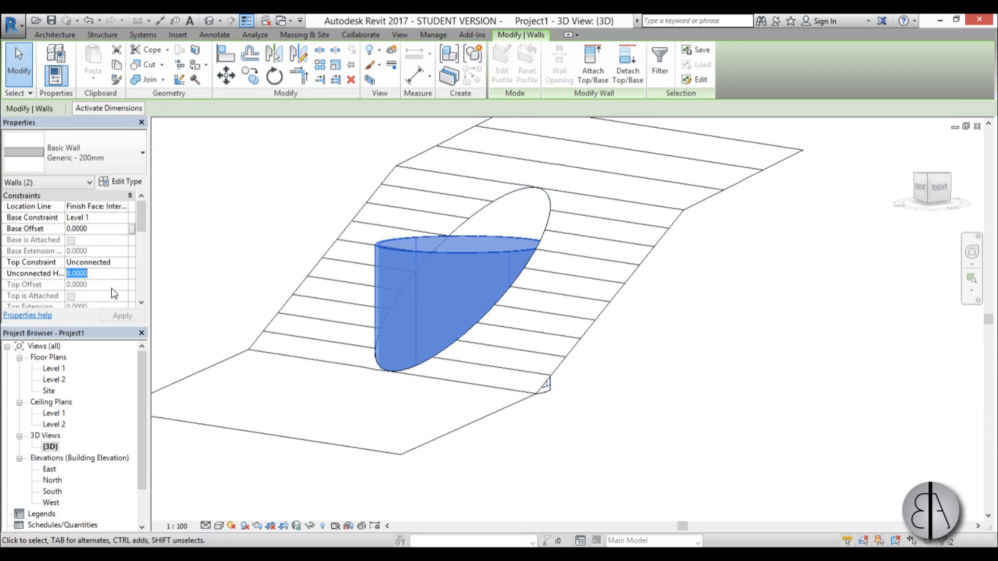
left_click(696, 370)
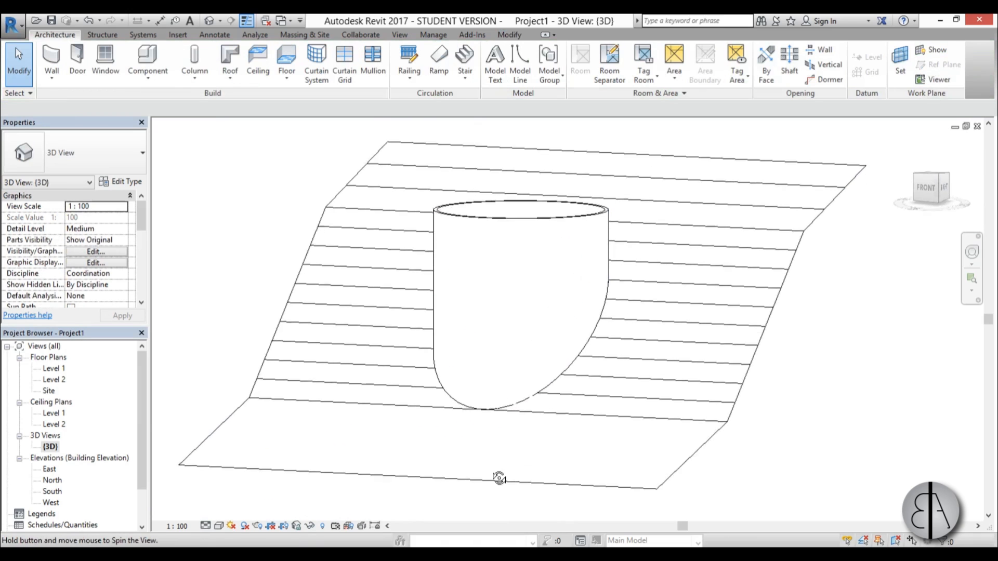
Step: Place a reference plane through the circle's centre on the Site plan and switch to the East elevation
double_click(49, 390)
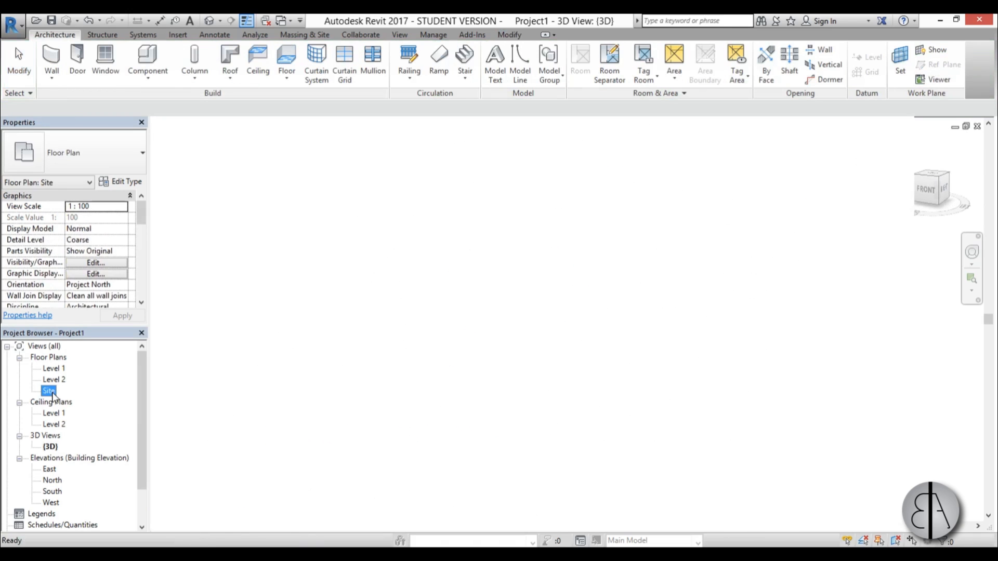
double_click(49, 389)
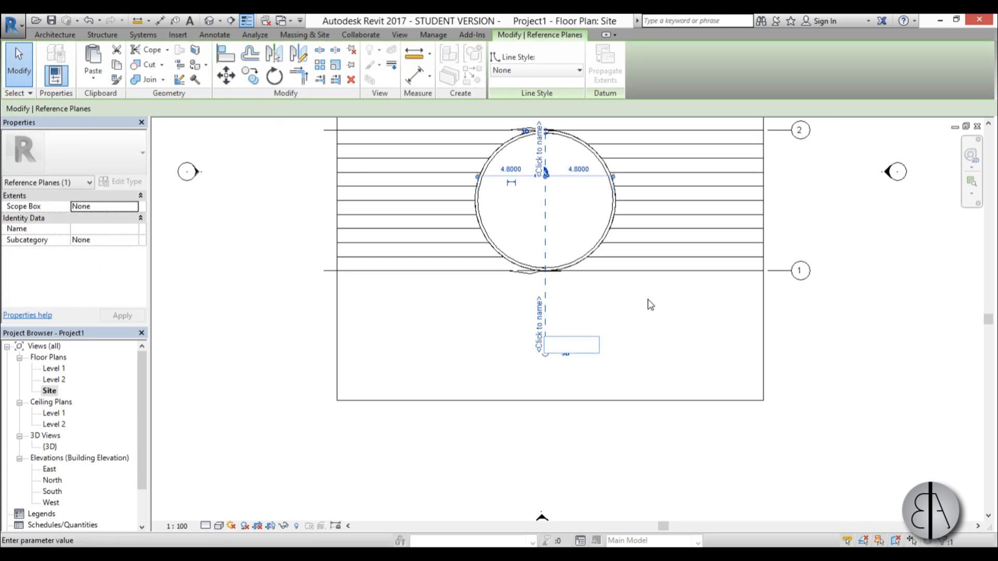
type("void pla")
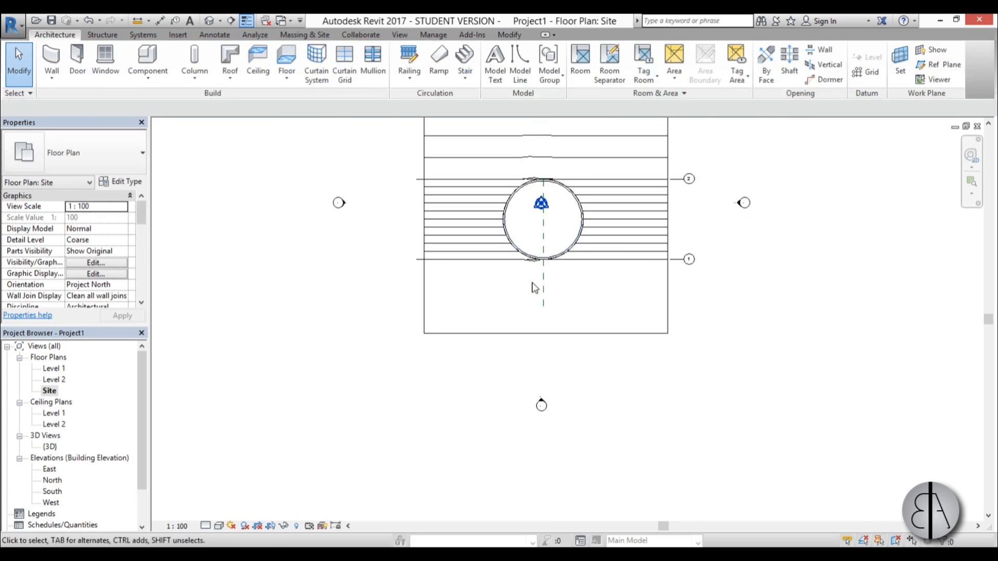
double_click(49, 469)
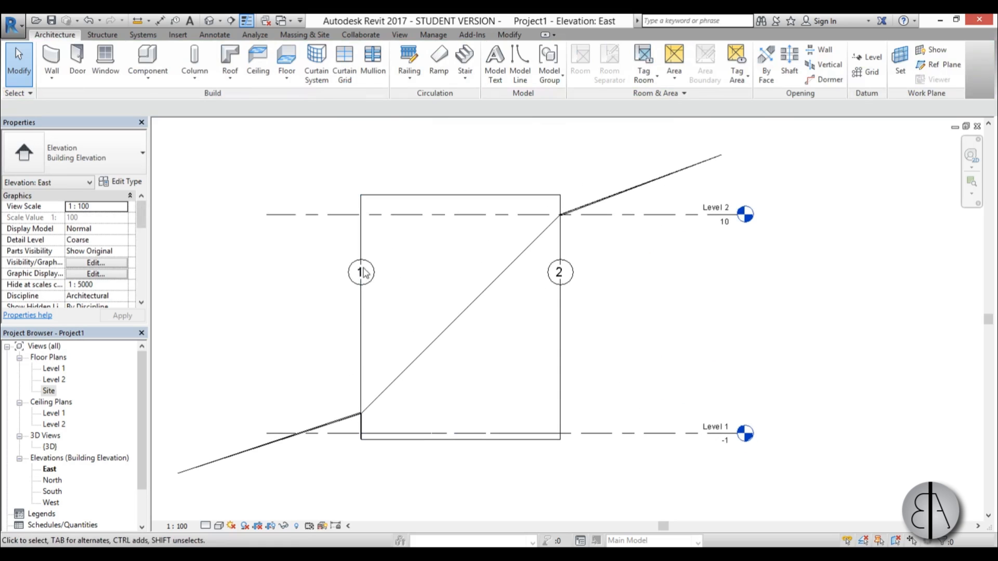
Step: Start an in-place Generic Models component with the default name
left_click(147, 61)
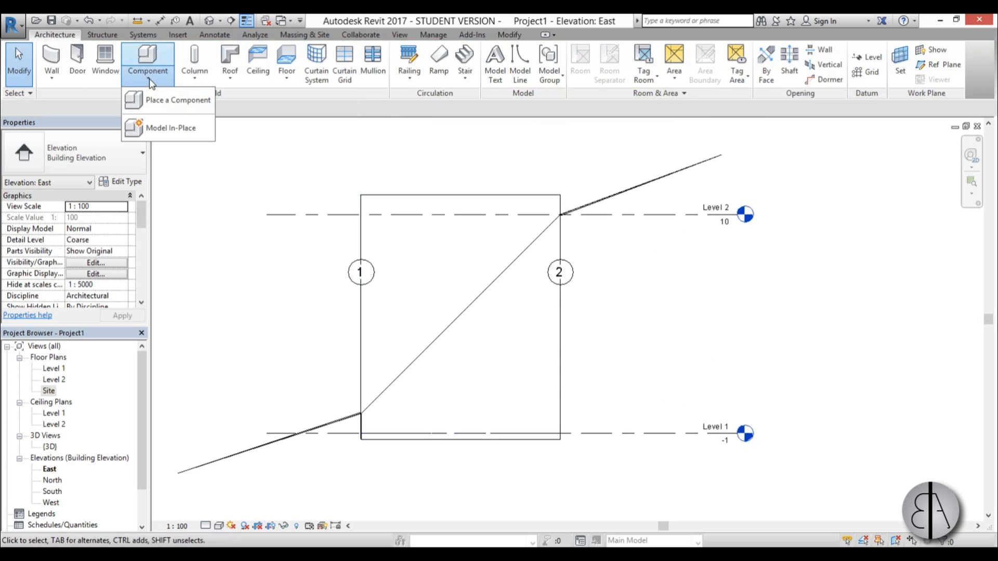
left_click(169, 127)
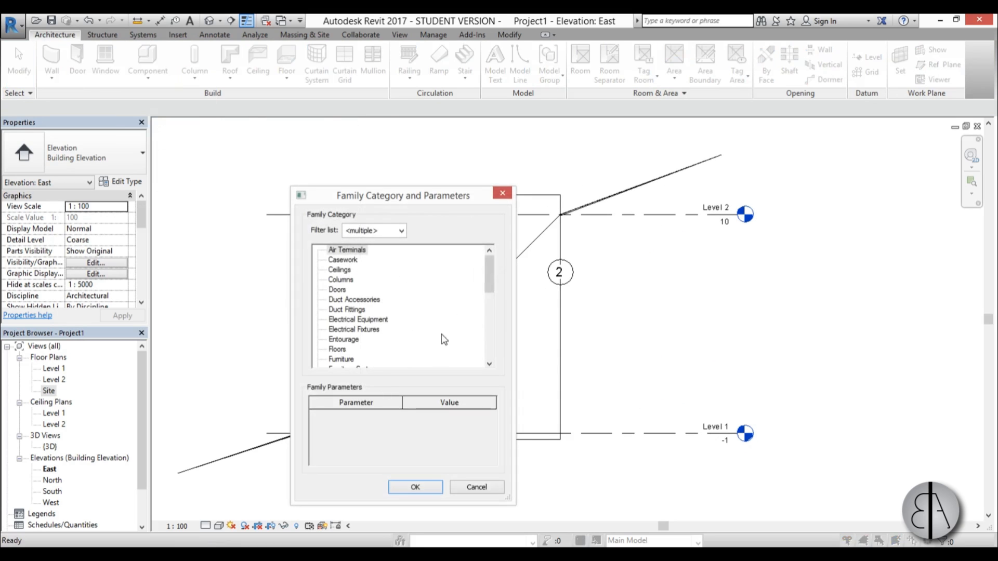
scroll("down", 3)
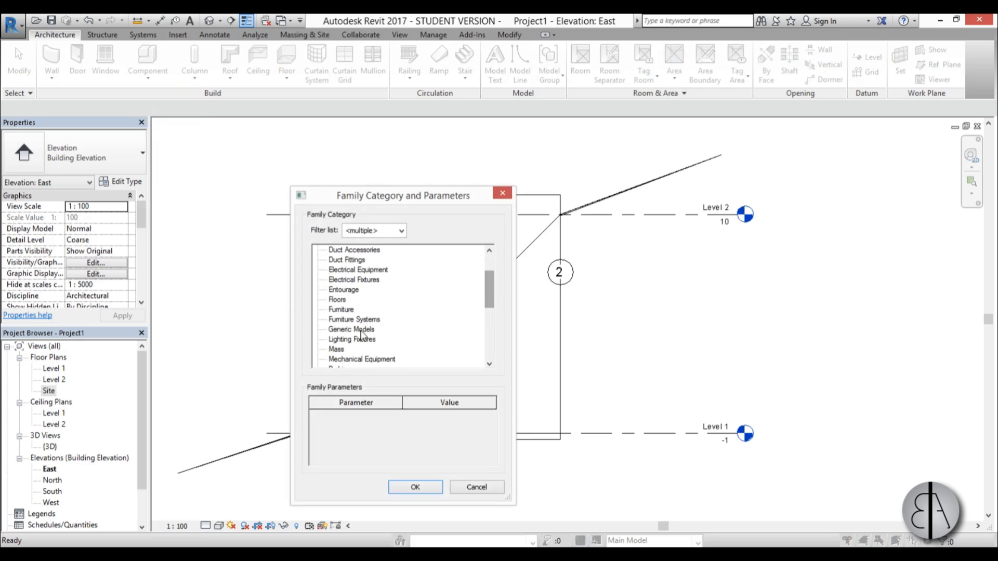
left_click(414, 486)
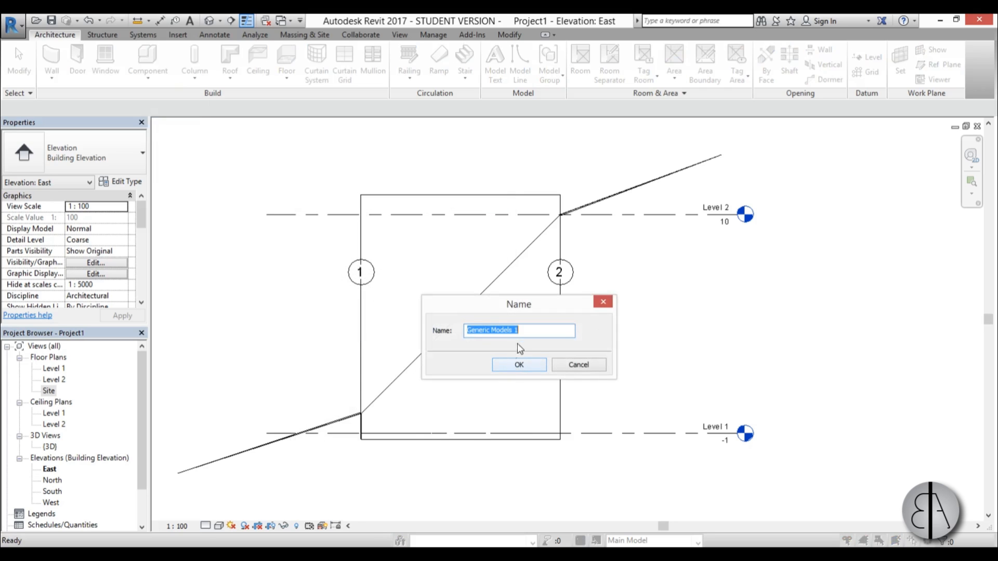
left_click(517, 365)
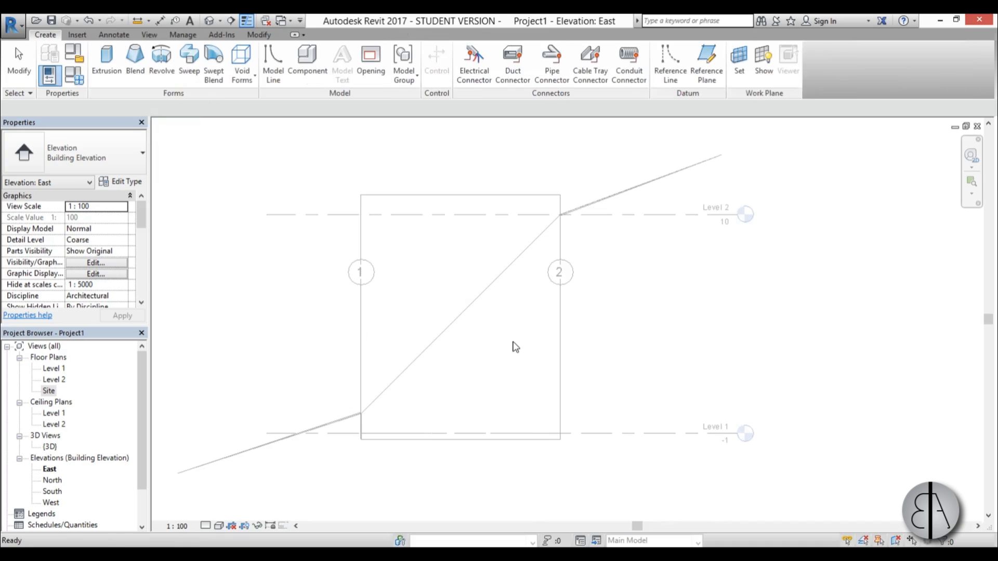
Step: Begin a void extrusion sketched on the 'void plane' reference plane
left_click(241, 62)
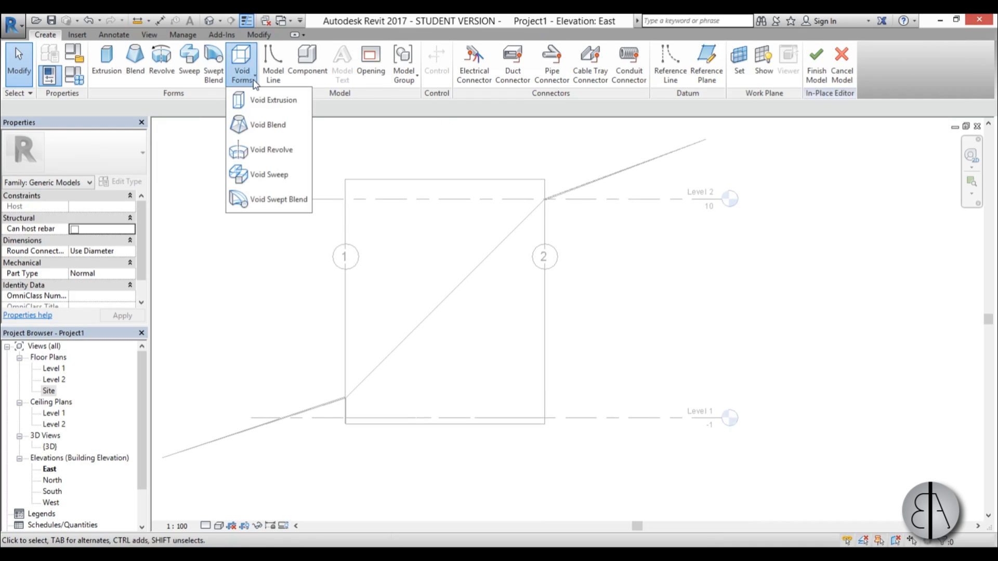
left_click(270, 107)
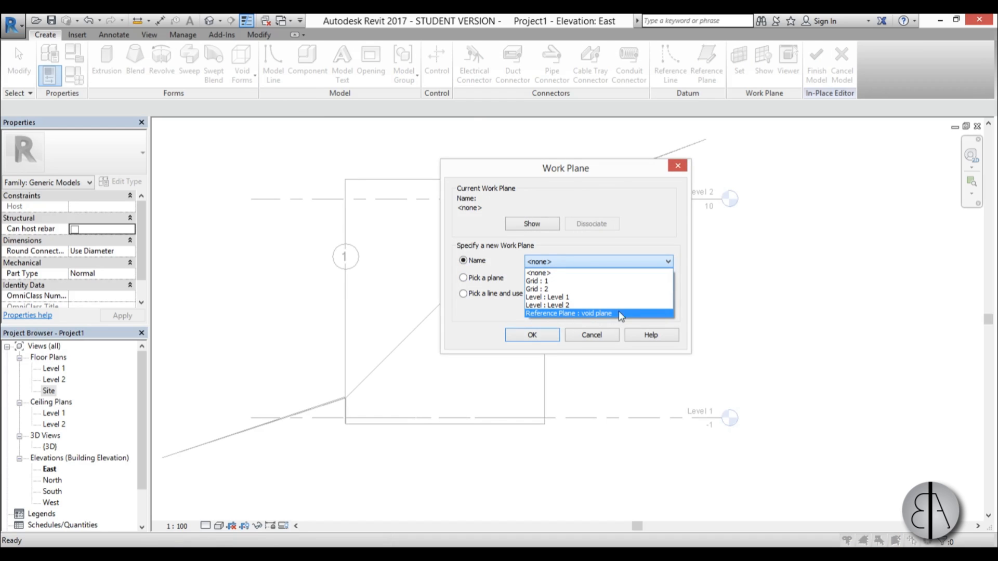
left_click(531, 335)
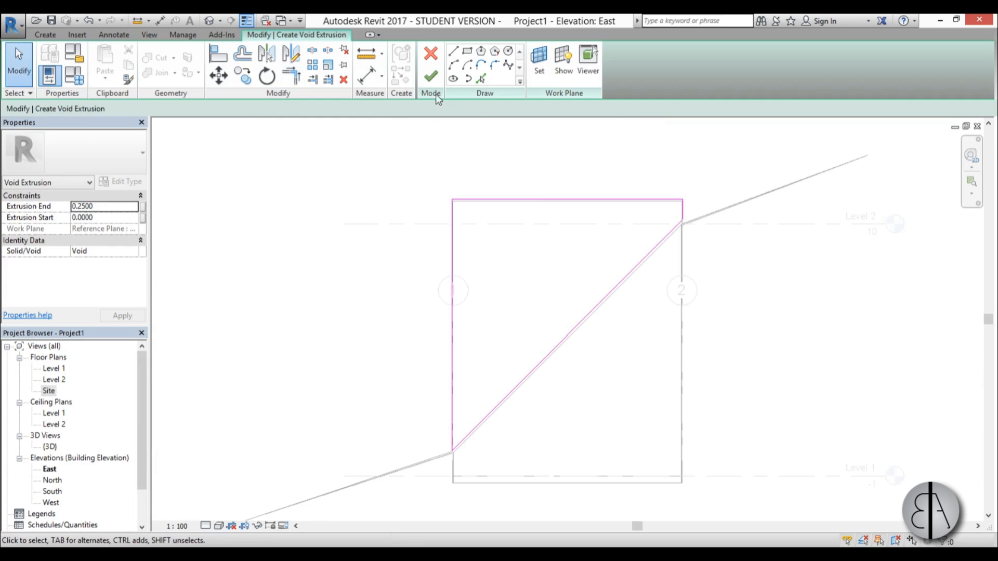
Step: Finish the void, cut the solid with it in the 3D view, and finish the in-place model
left_click(431, 58)
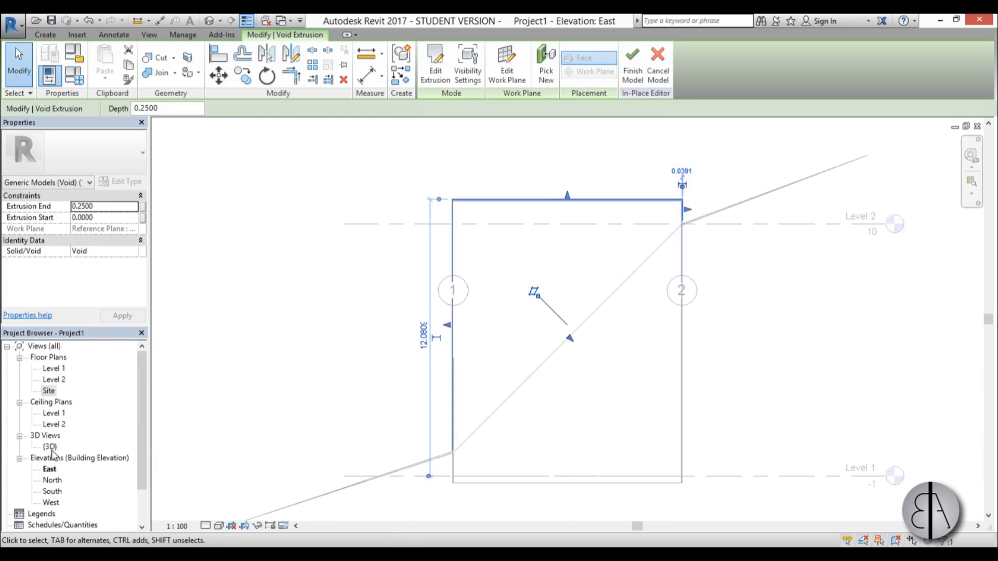
double_click(50, 445)
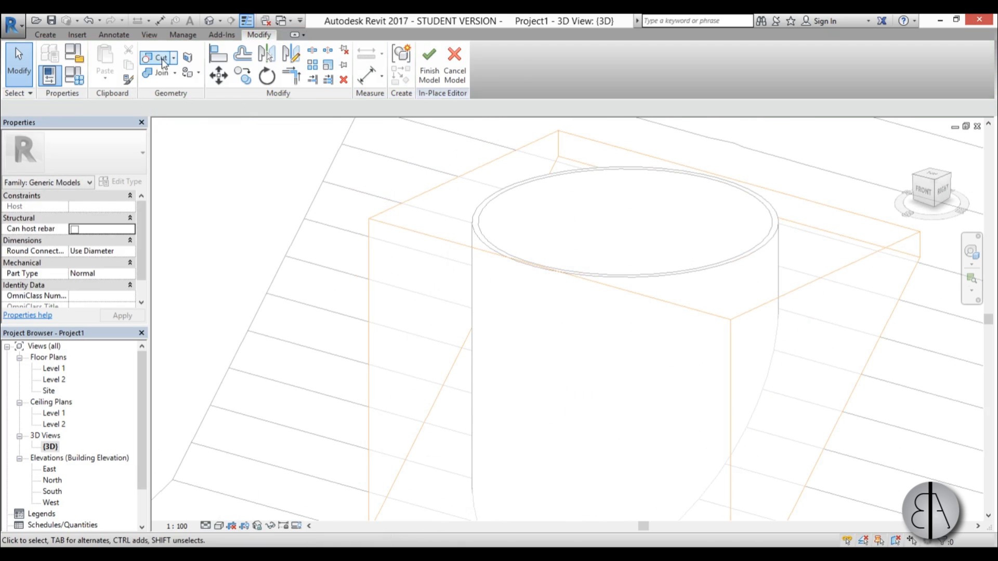
left_click(160, 58)
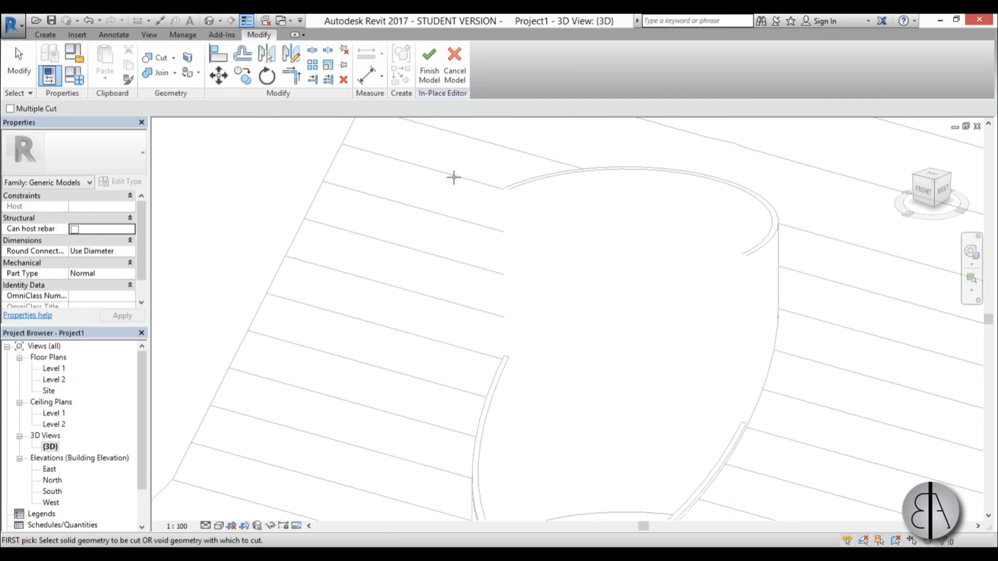
left_click(484, 353)
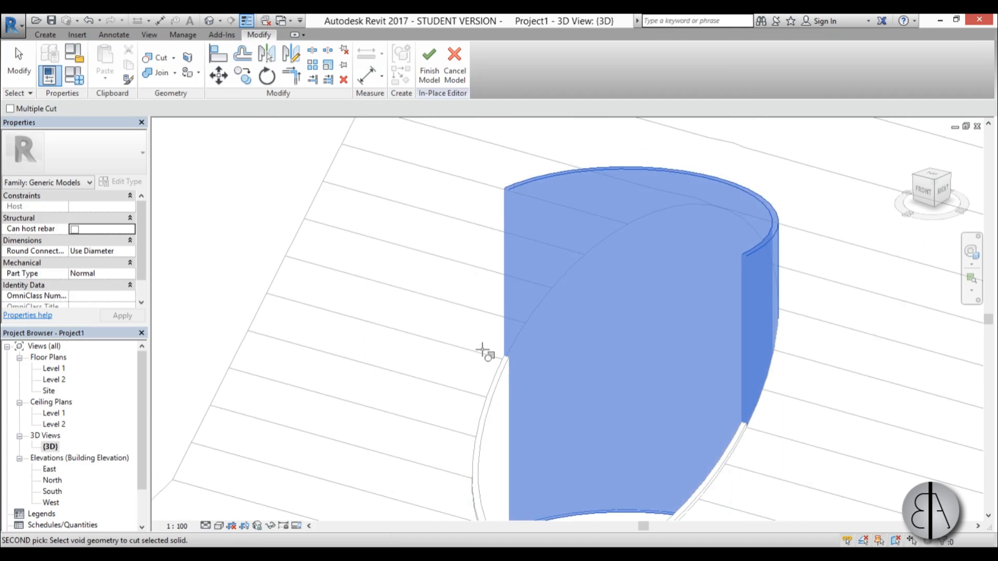
left_click(430, 63)
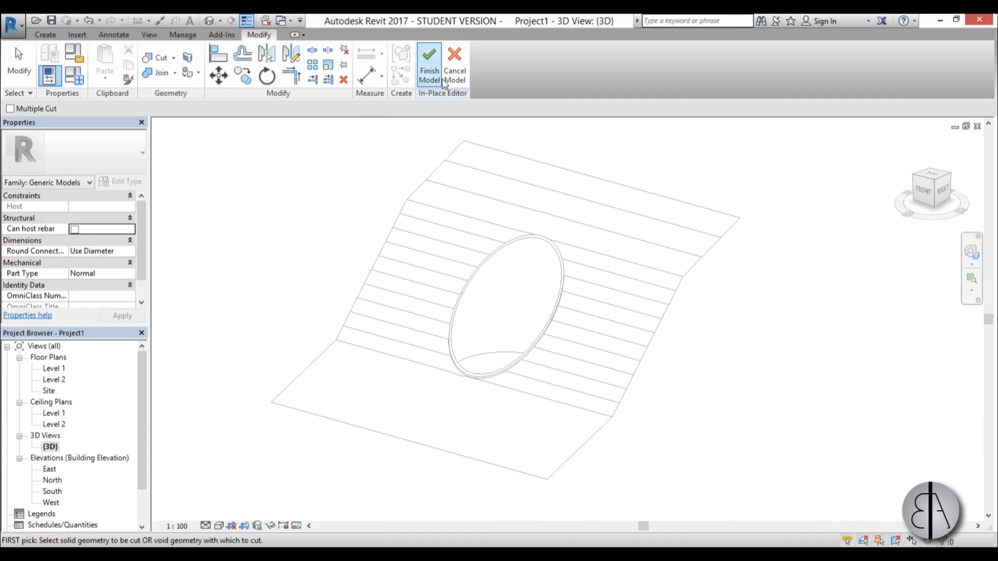
left_click(429, 62)
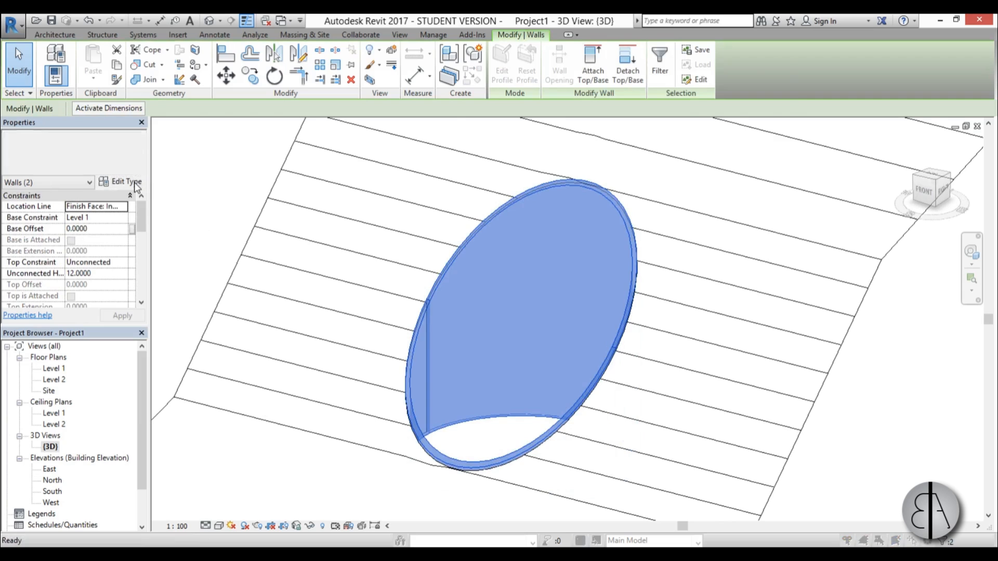
Step: Give the circular wall type the Limestone material from Autodesk Materials > Stone
left_click(126, 181)
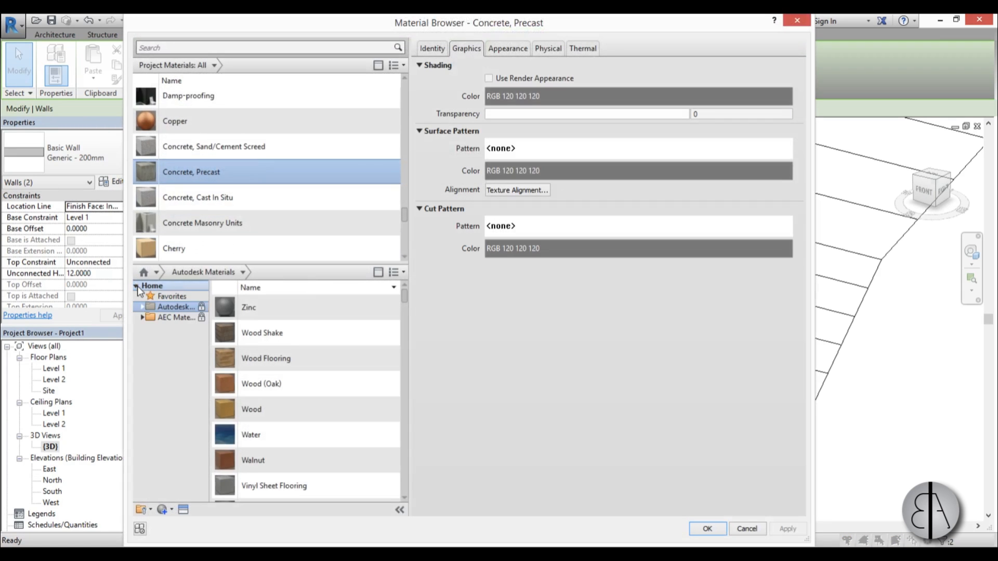
left_click(142, 306)
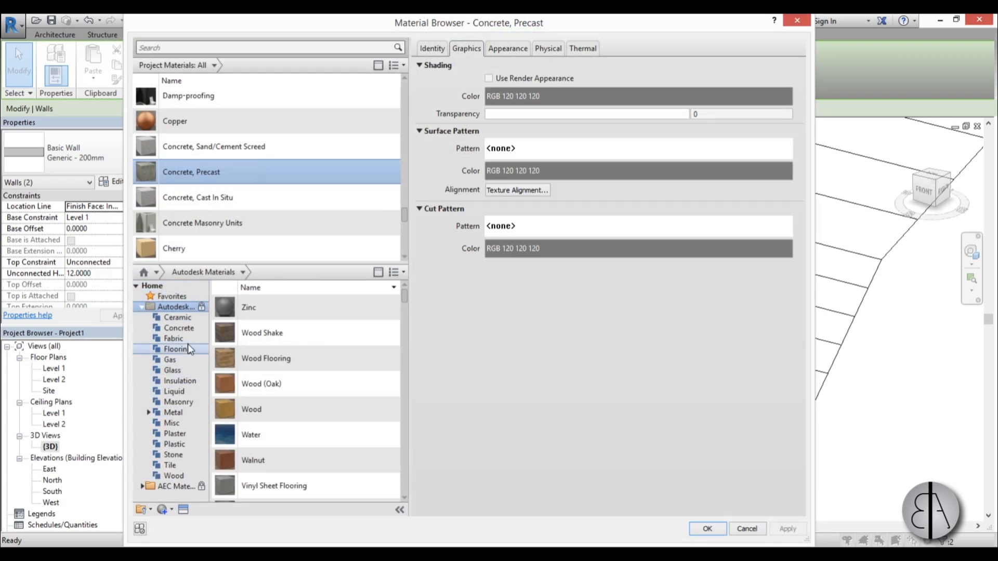
left_click(172, 454)
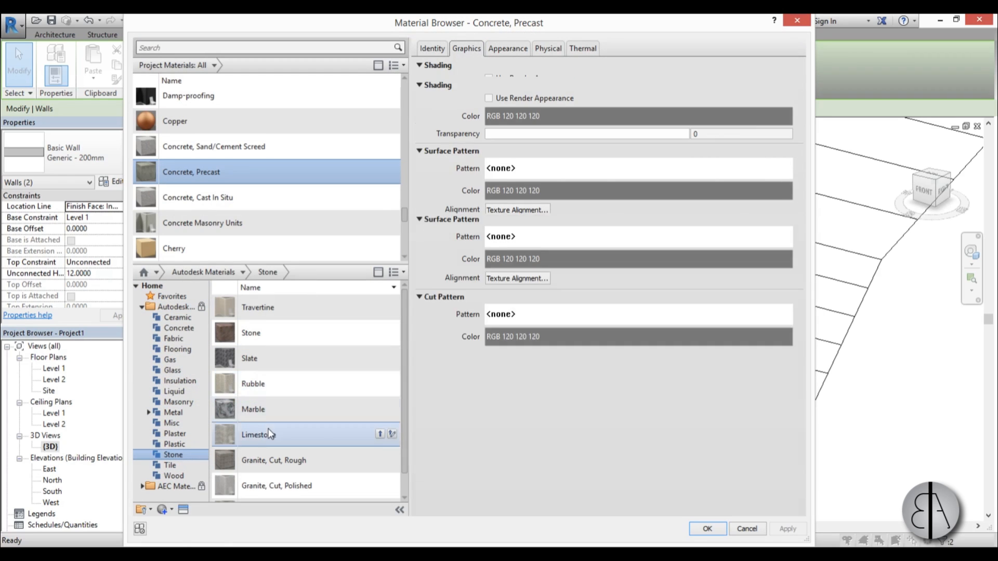
double_click(259, 435)
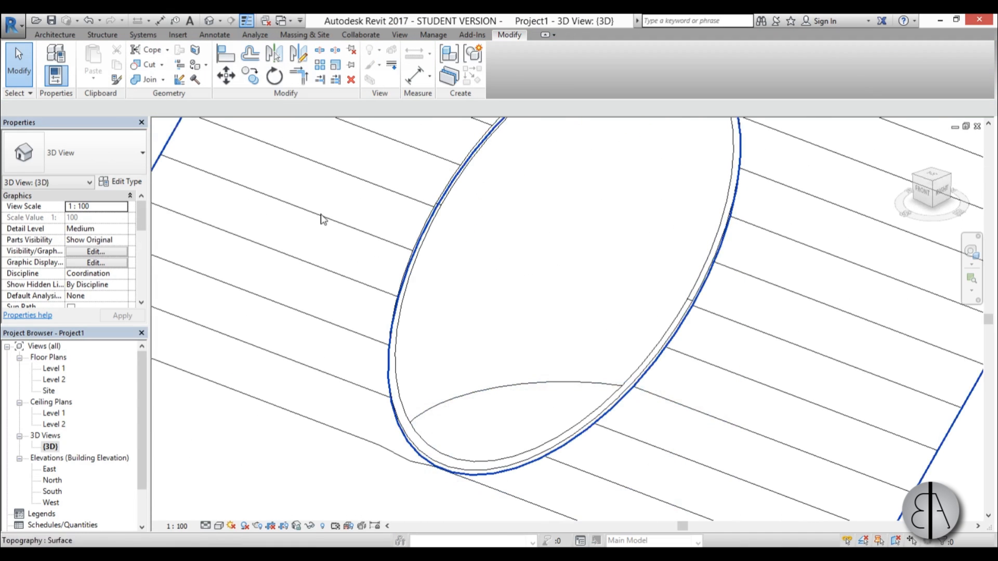
Step: Load the US Metric double full glass wood door family and choose the 1800 x 2000 size
left_click(54, 34)
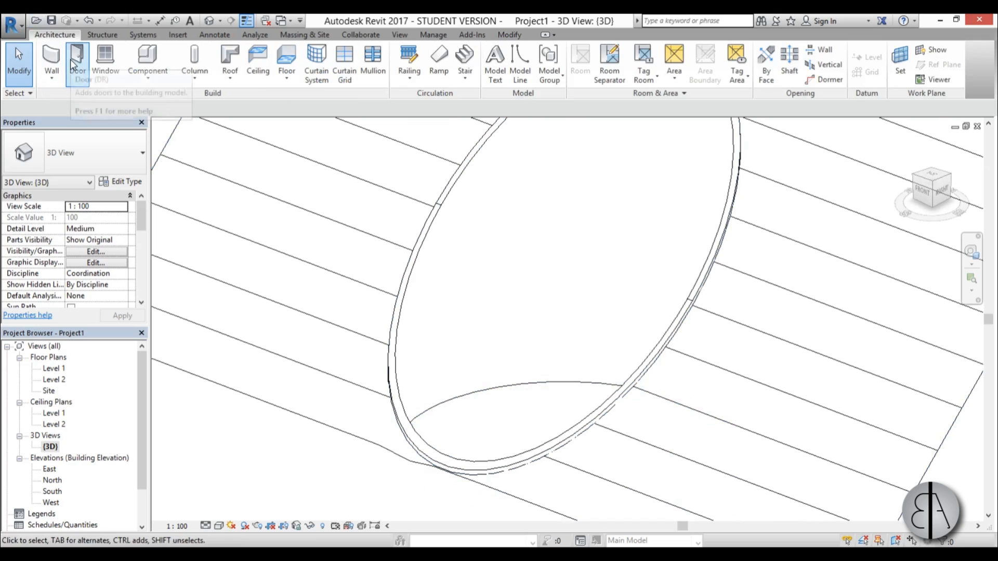
left_click(76, 62)
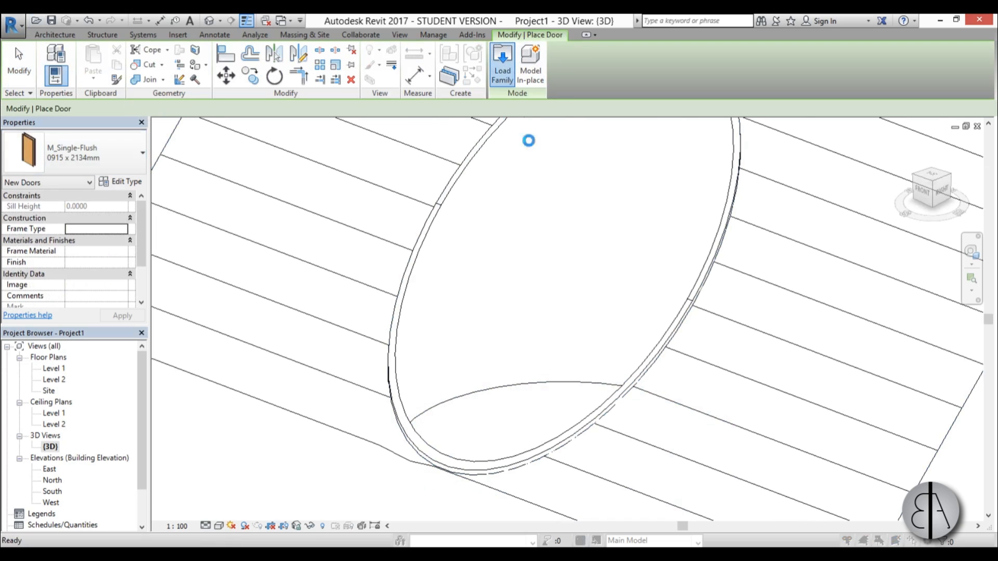
left_click(500, 62)
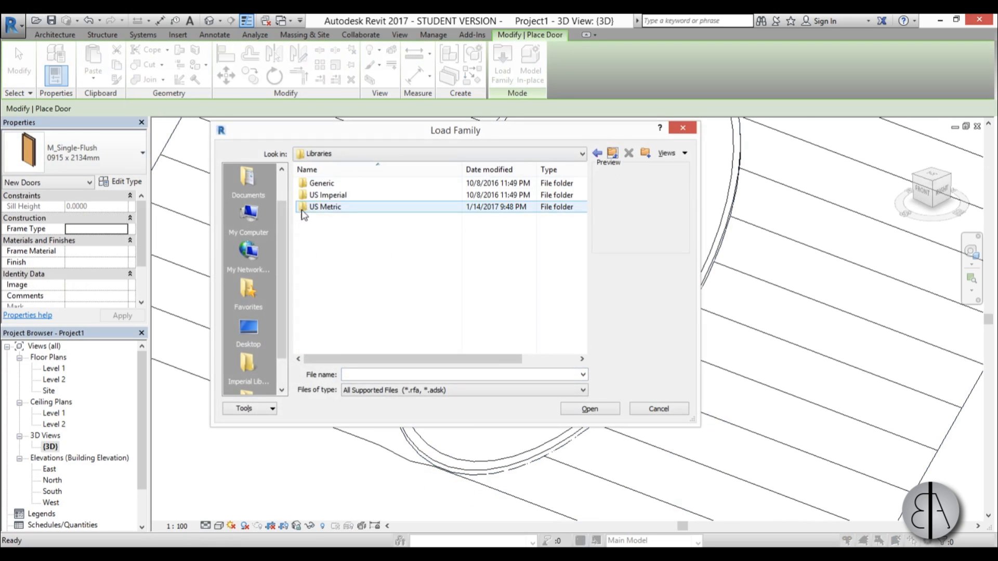
double_click(325, 207)
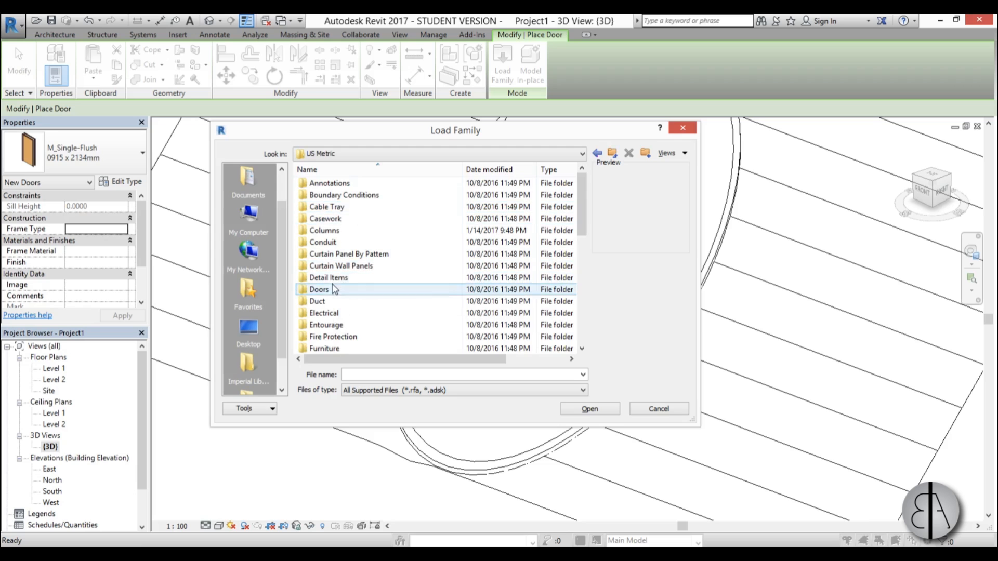
double_click(319, 289)
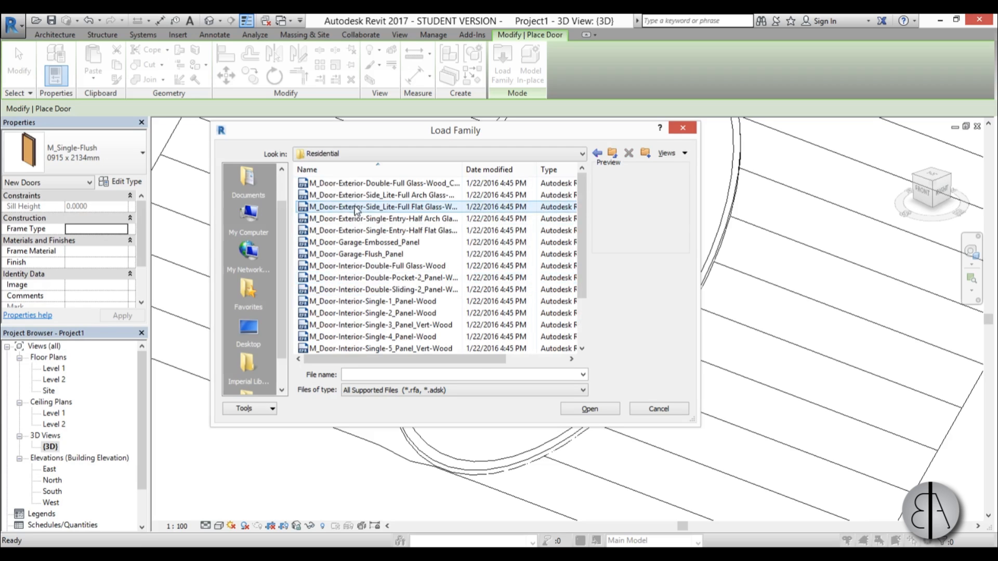
left_click(381, 183)
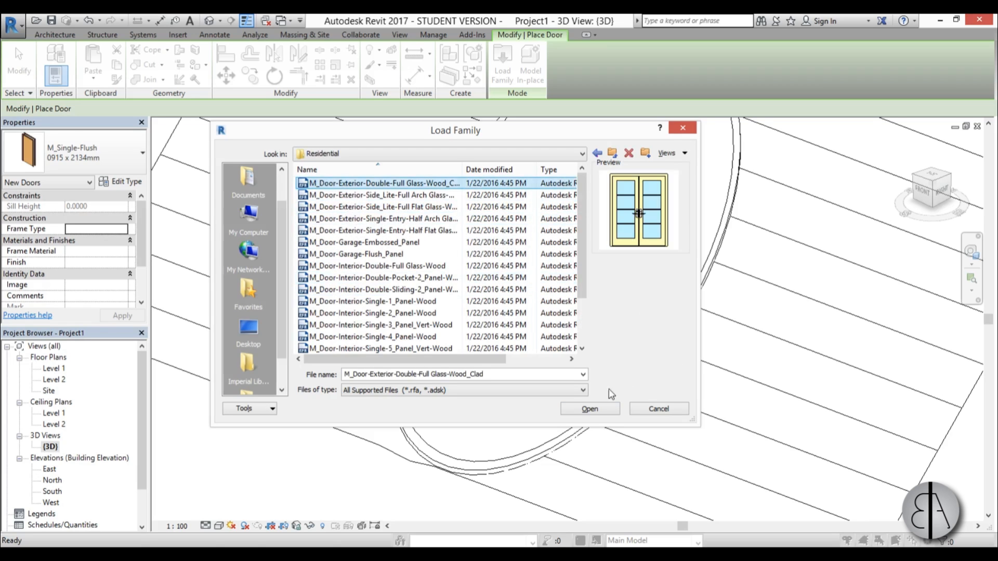
left_click(588, 408)
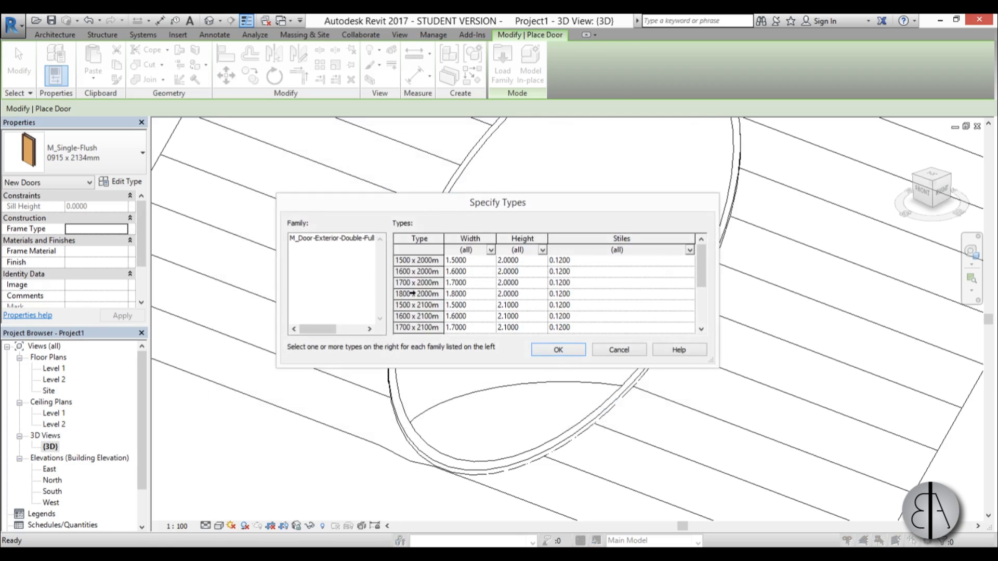
left_click(557, 349)
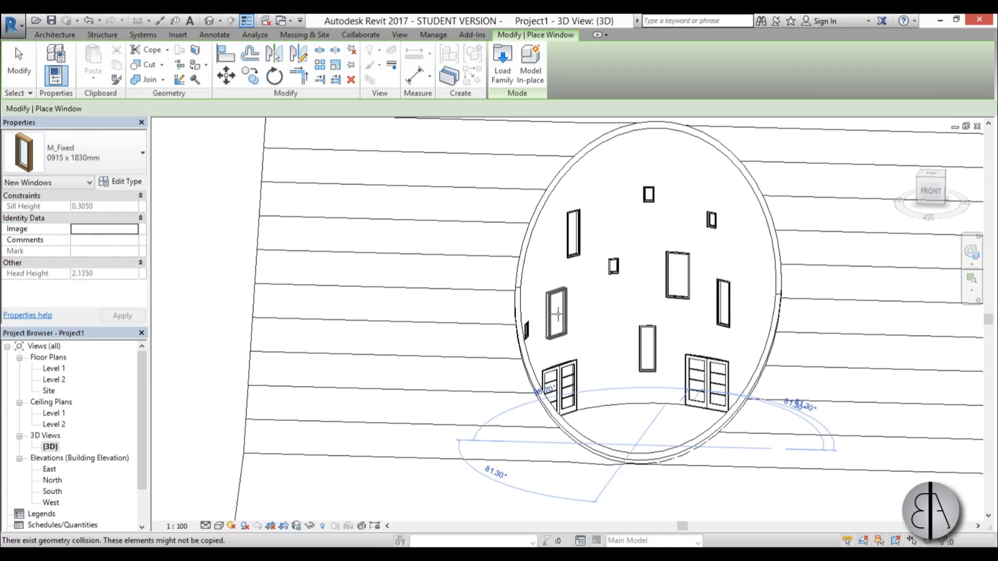
Step: Place more M_Fixed windows in 0610 x 1830mm and 0406 x 1830mm sizes on the circular wall
left_click(142, 153)
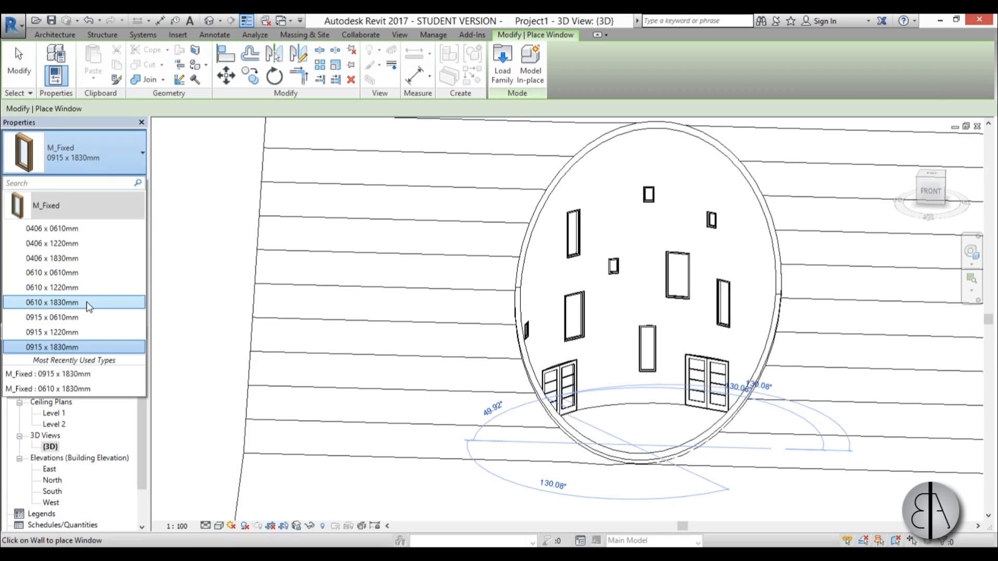
left_click(52, 302)
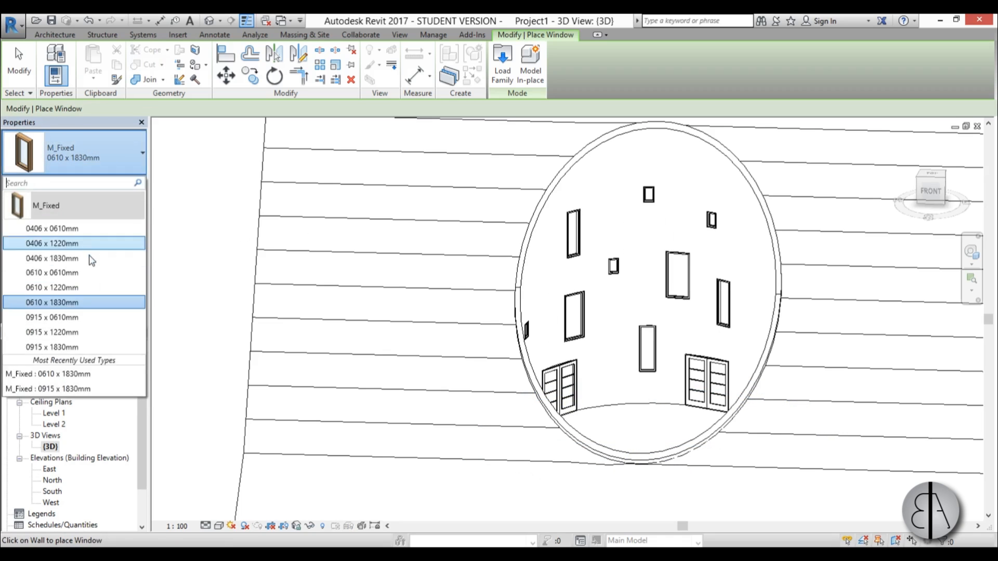
left_click(52, 258)
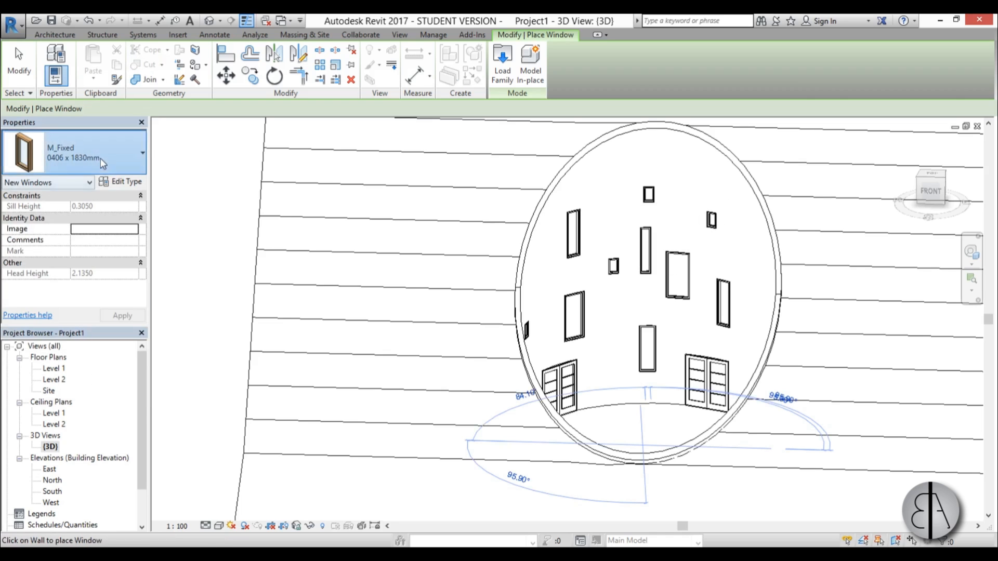
left_click(142, 152)
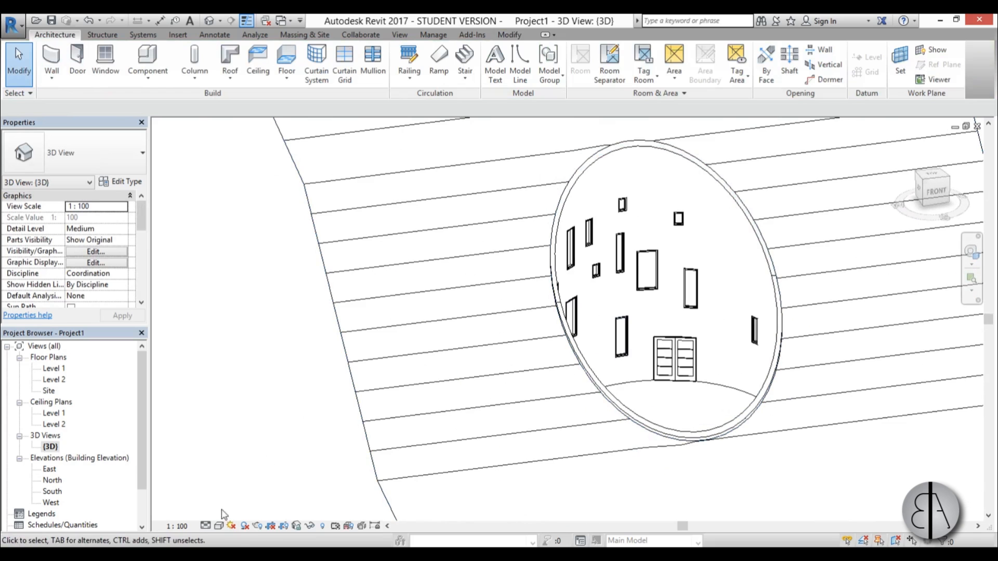
Step: Switch the 3D view's visual style to Realistic
left_click(220, 526)
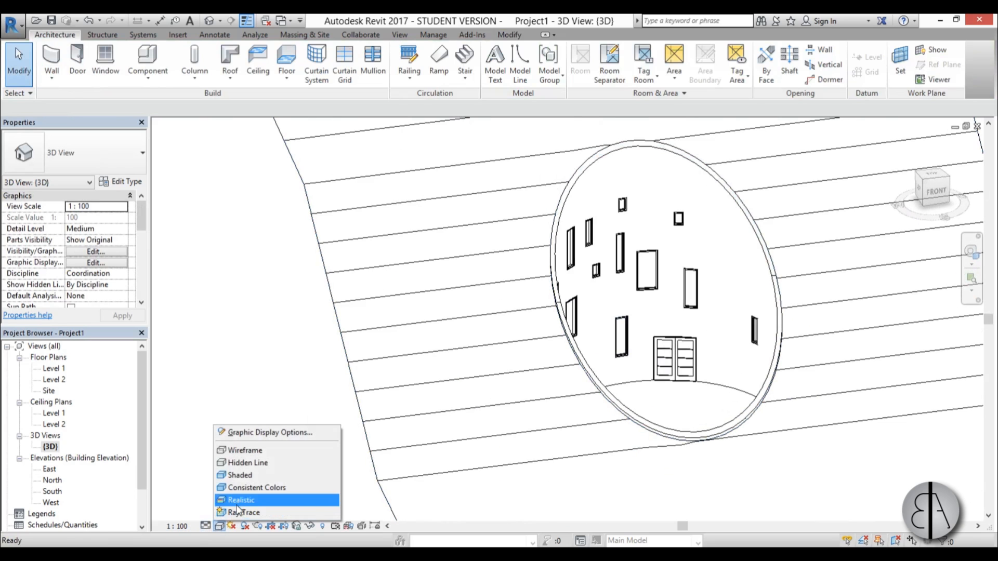
left_click(240, 500)
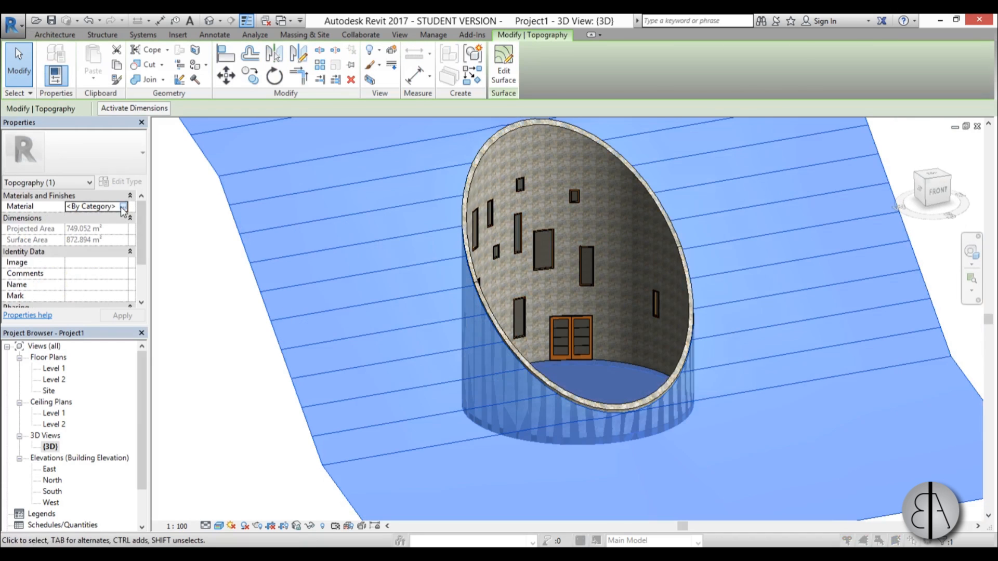
Step: Assign the toposurface the Plant material found by searching 'grass', then orbit around the villa
left_click(124, 205)
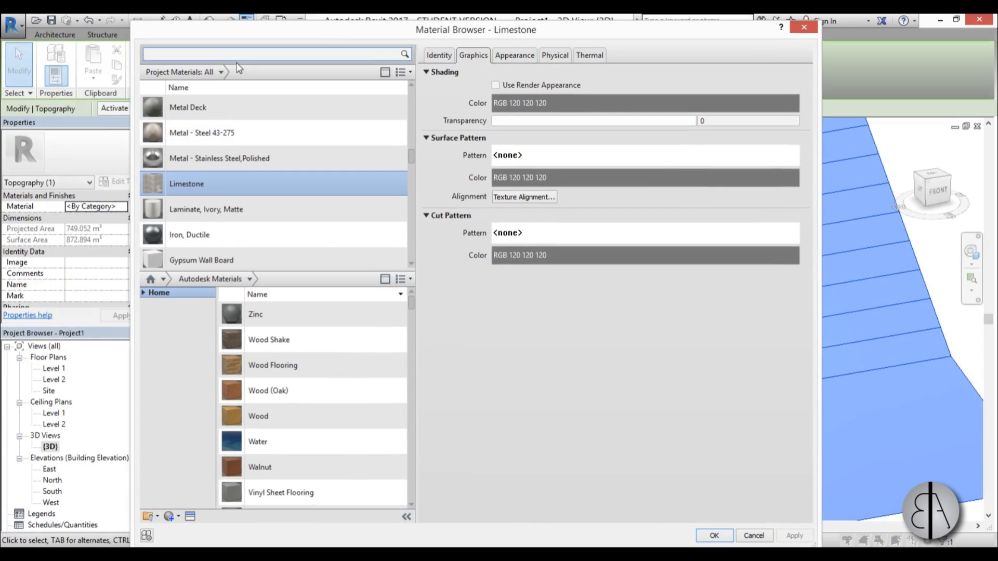
type("grass")
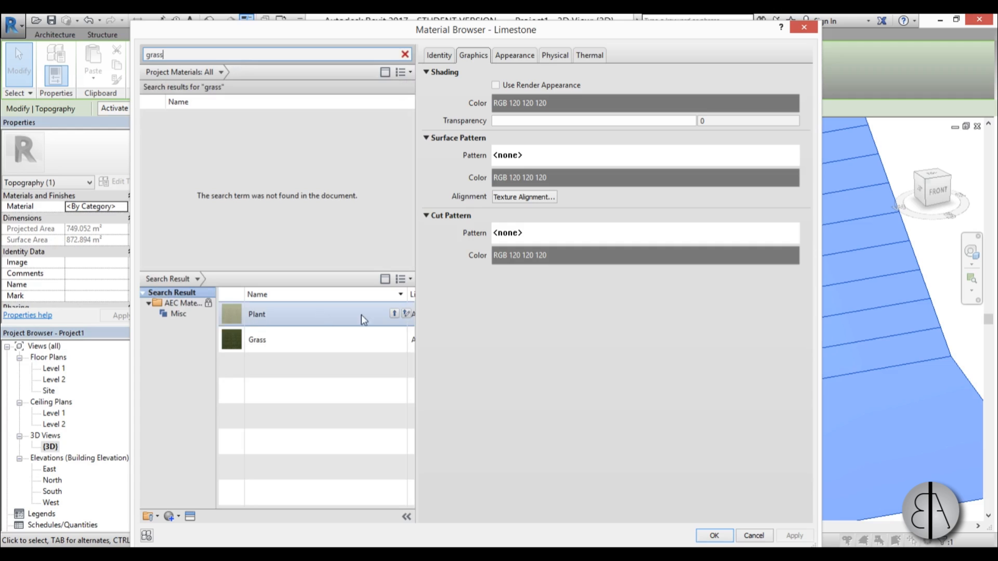
left_click(257, 339)
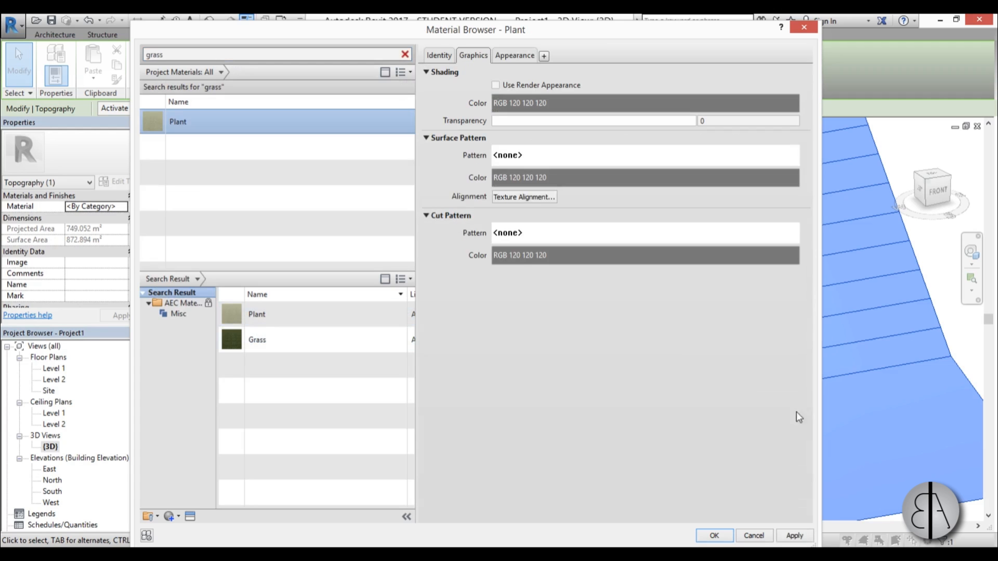
left_click(713, 535)
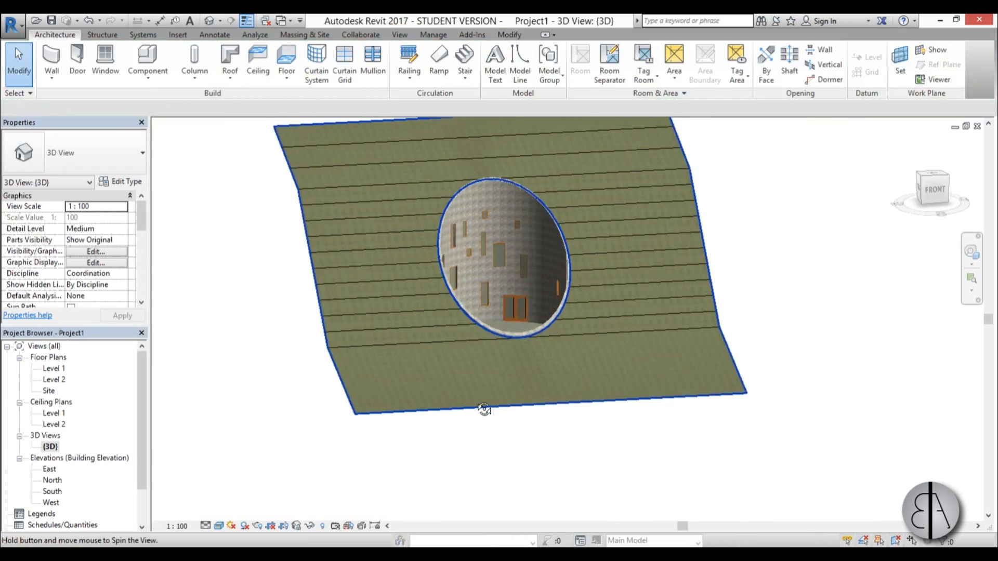
left_click_drag(483, 409, 534, 305)
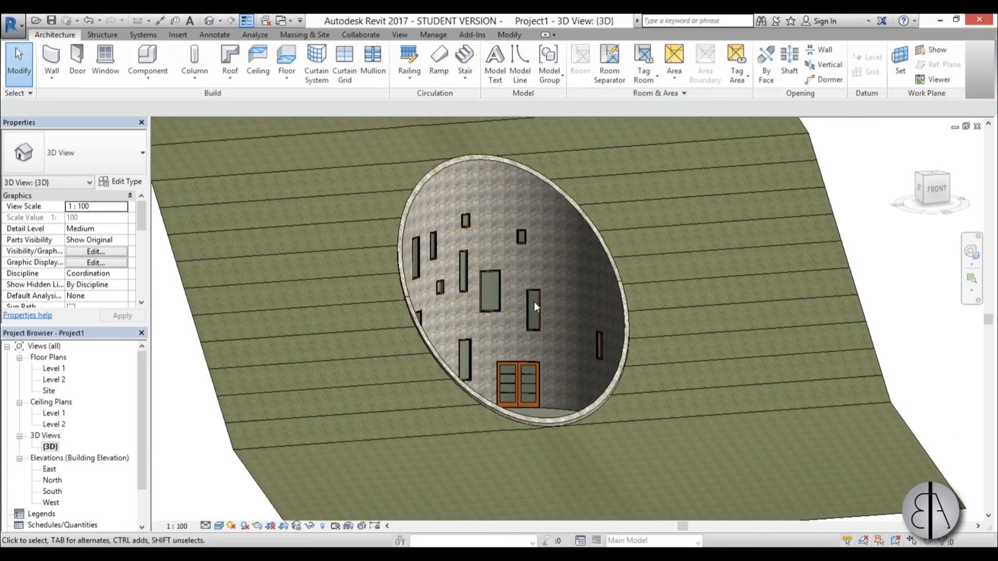